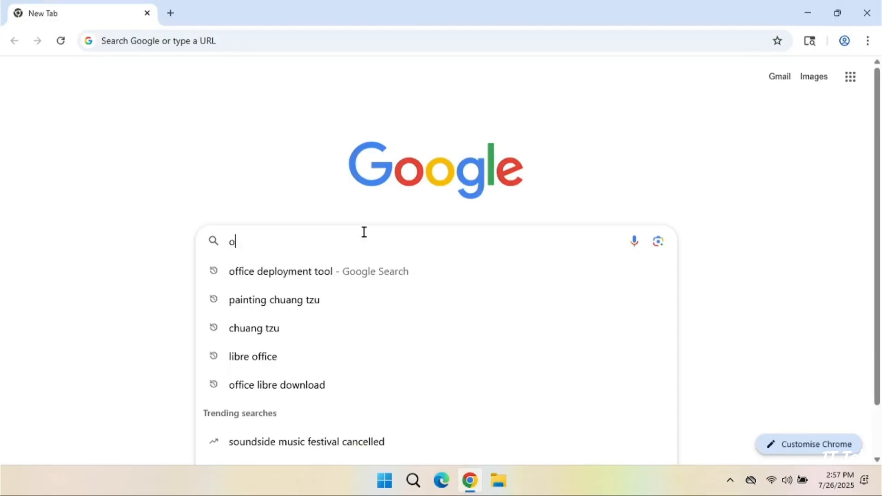
Step: Search Google for the Office Deployment Tool and download it from Microsoft Download Center
{"action": "left_click", "coordinate": [281, 270]}
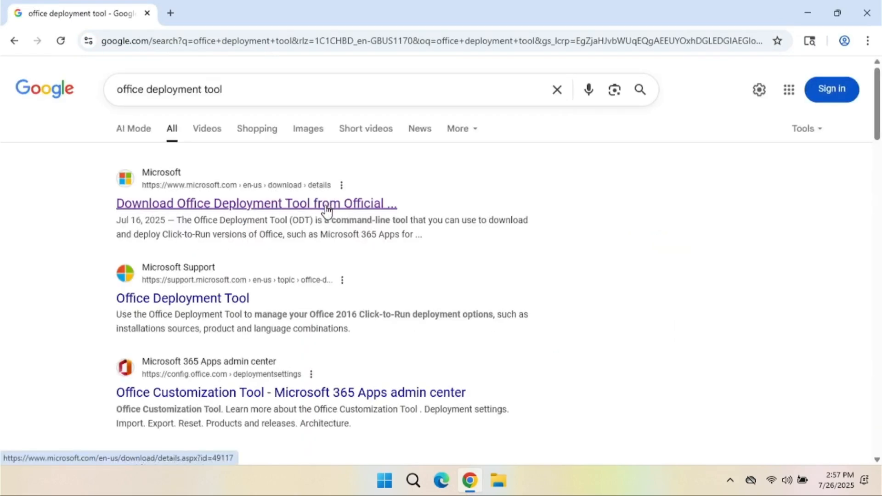
{"action": "mouse_move", "coordinate": [276, 210]}
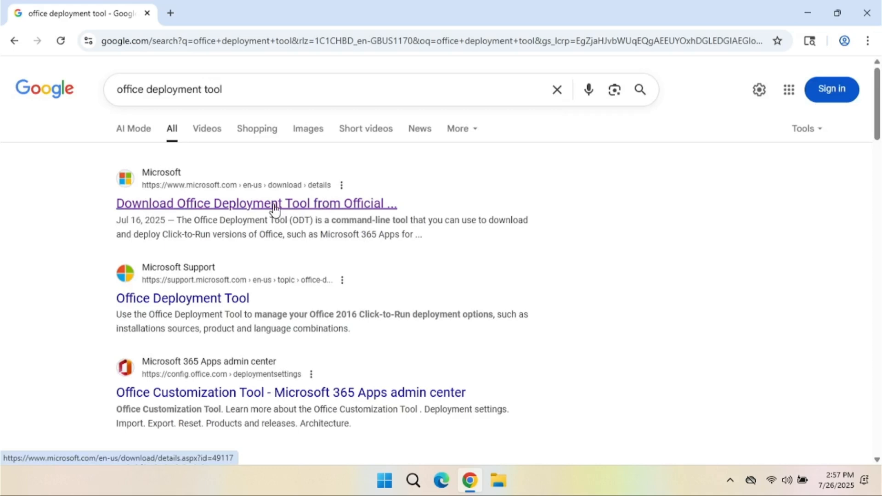
{"action": "left_click", "coordinate": [256, 203]}
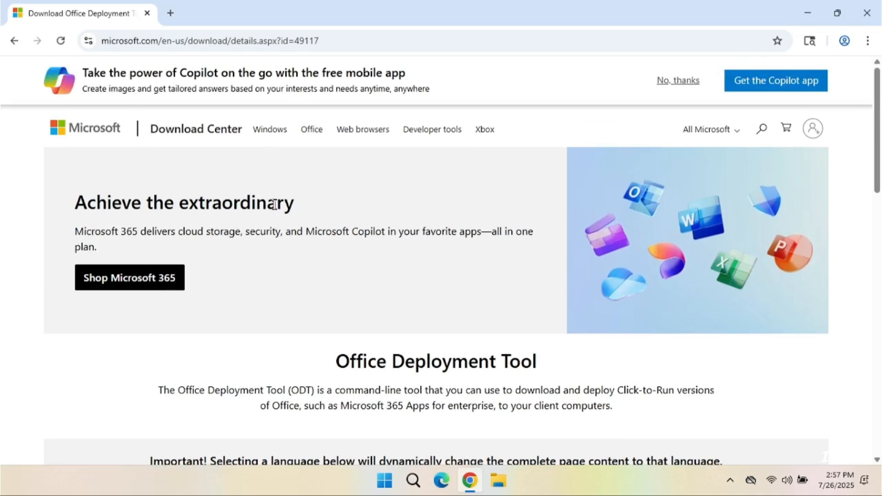
{"action": "scroll", "scroll_direction": "down", "scroll_amount": 3}
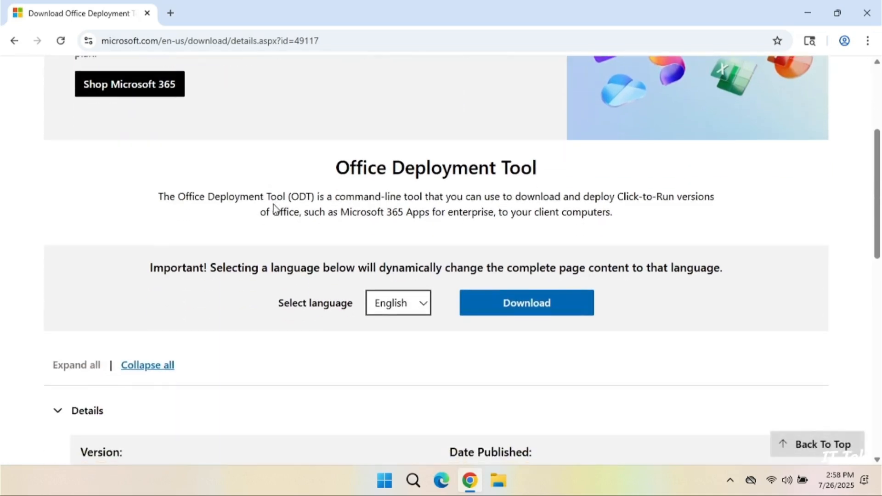
{"action": "scroll", "scroll_direction": "down", "scroll_amount": 3}
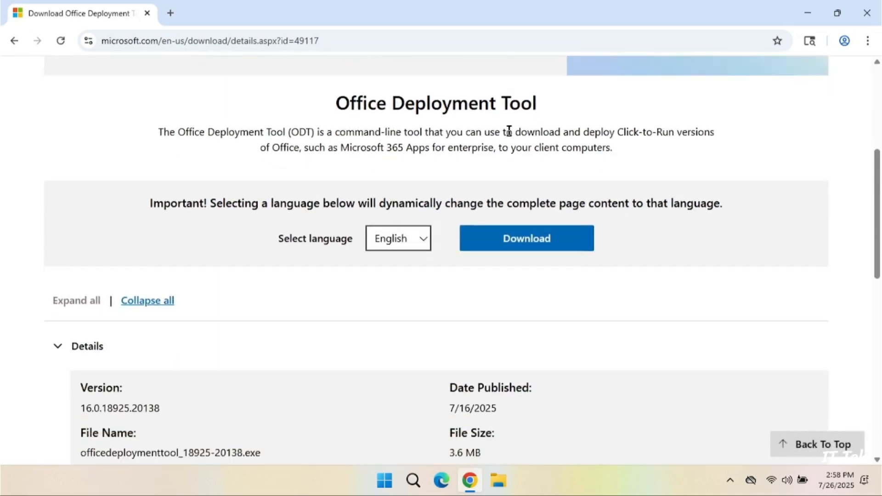
{"action": "left_click", "coordinate": [526, 238]}
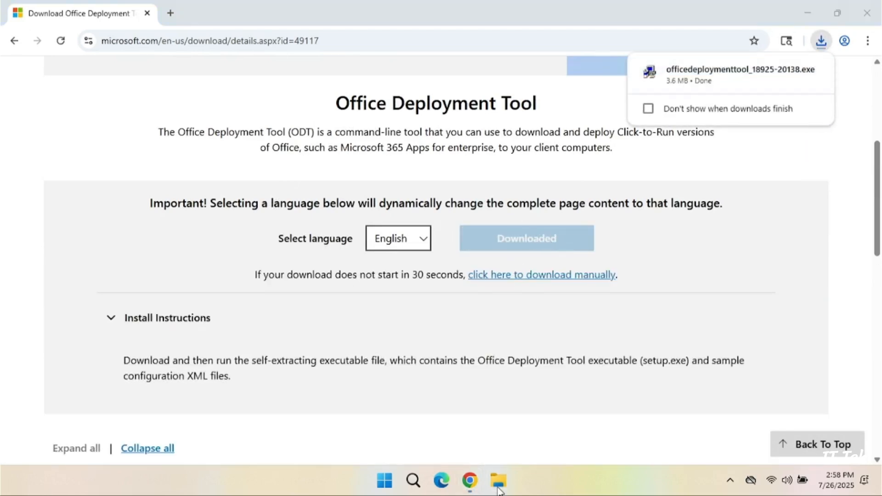
{"action": "left_click", "coordinate": [497, 481]}
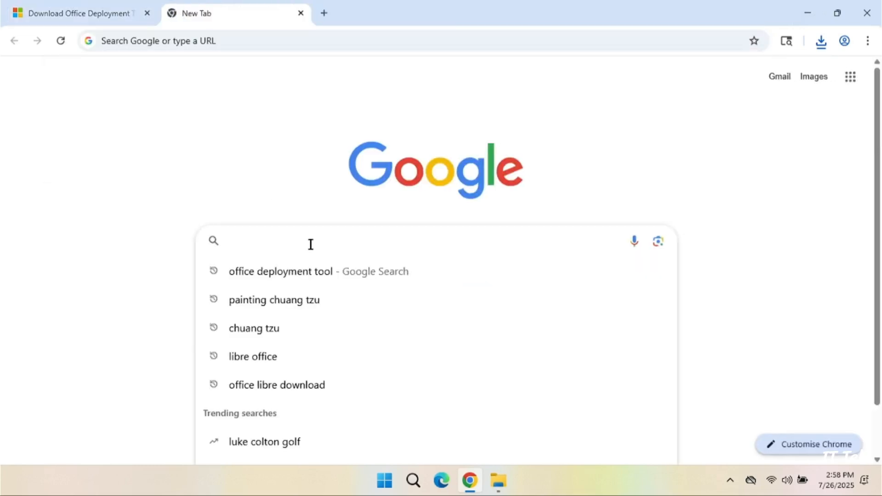
Step: Search Google for 'office customization tool' and open the Microsoft 365 Apps admin center result
{"action": "type", "text": "office su"}
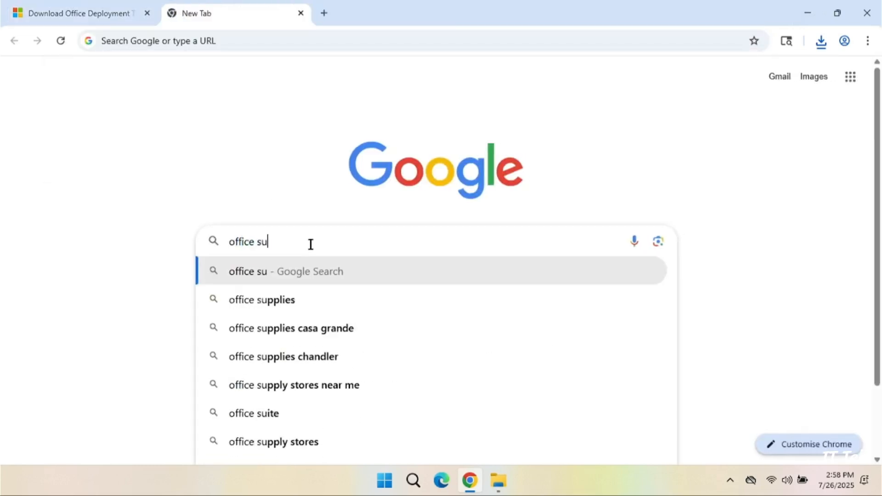
{"action": "type", "text": "stomization tool"}
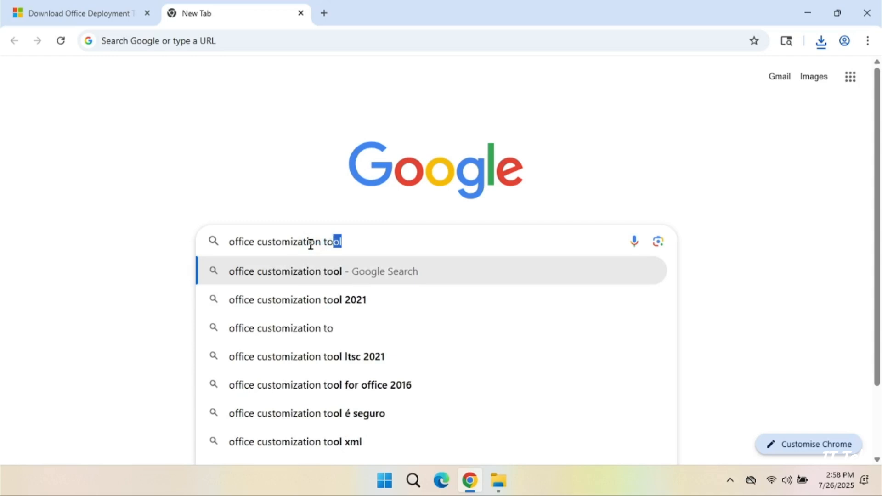
{"action": "key", "text": "Return"}
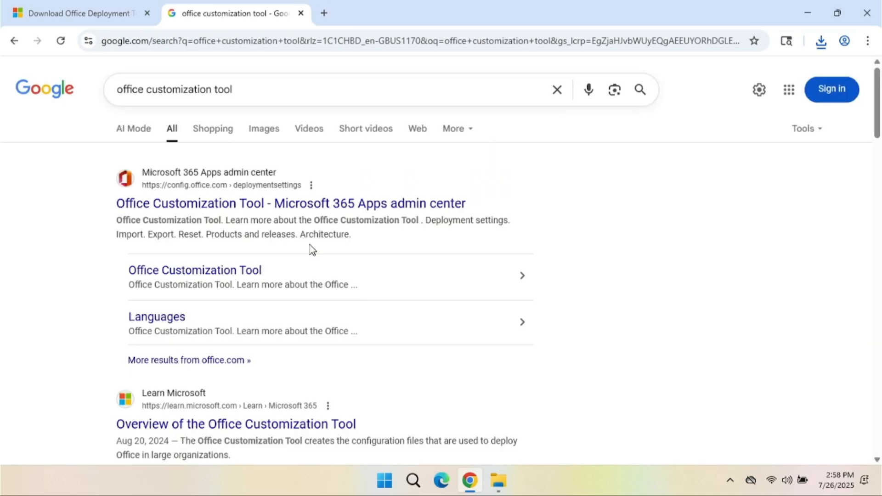
{"action": "mouse_move", "coordinate": [313, 221]}
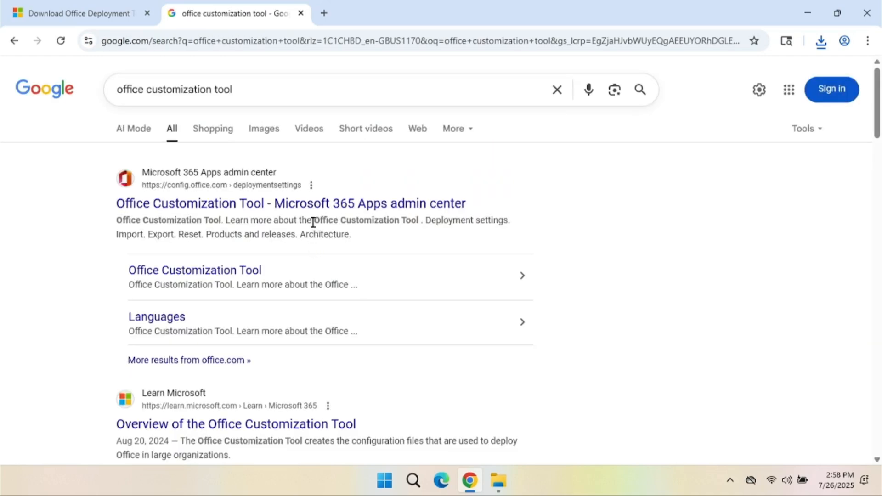
{"action": "mouse_move", "coordinate": [316, 211]}
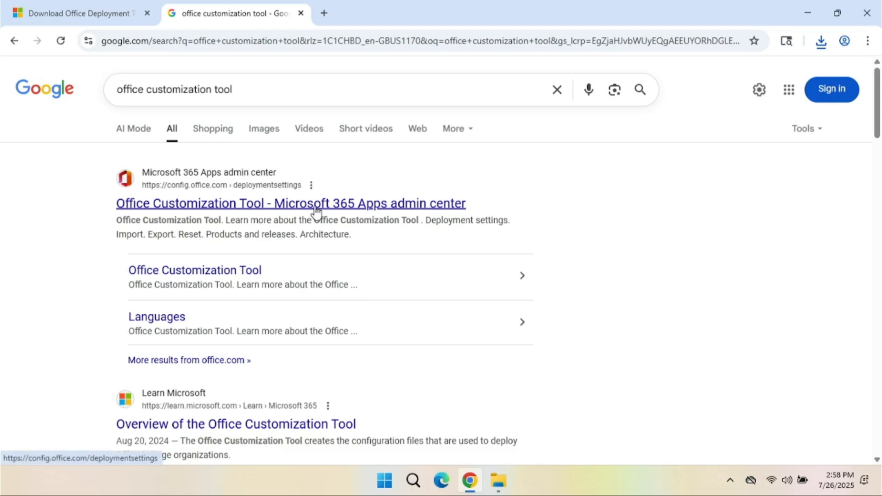
{"action": "left_click", "coordinate": [291, 203]}
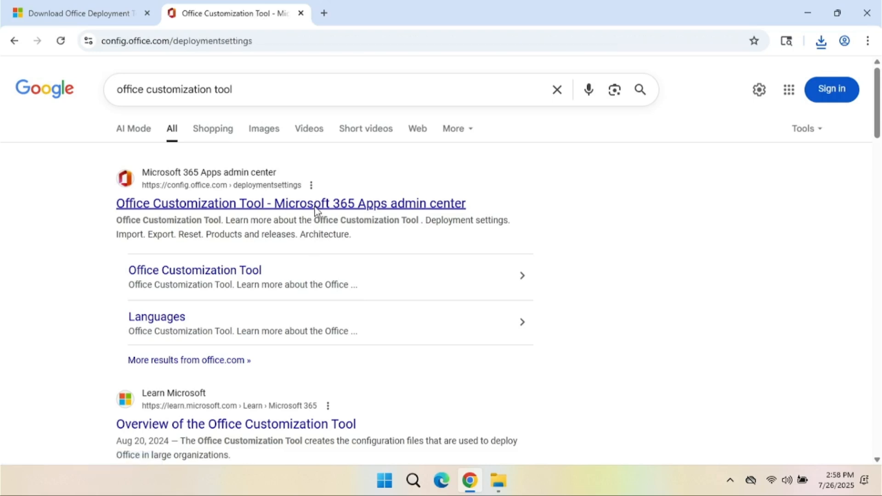
Step: Under Products, set the Project dropdown to Project Professional 2024 - Volume License
{"action": "left_click", "coordinate": [291, 203]}
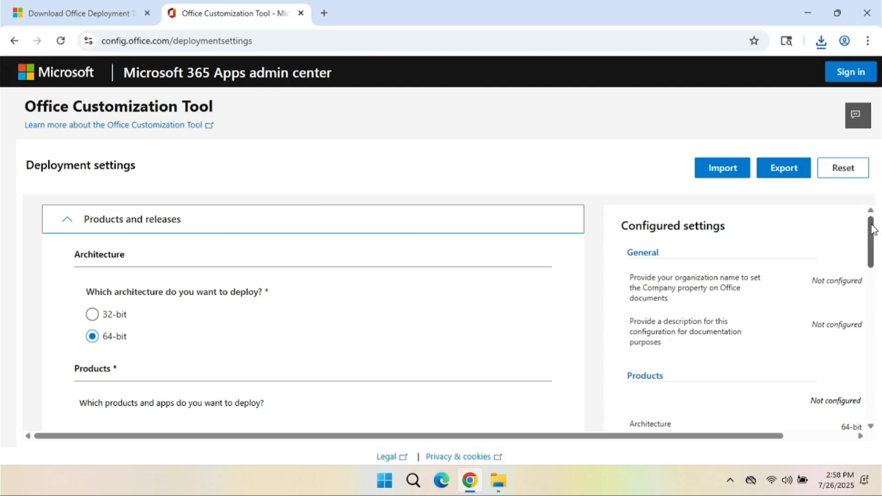
{"action": "mouse_move", "coordinate": [875, 180]}
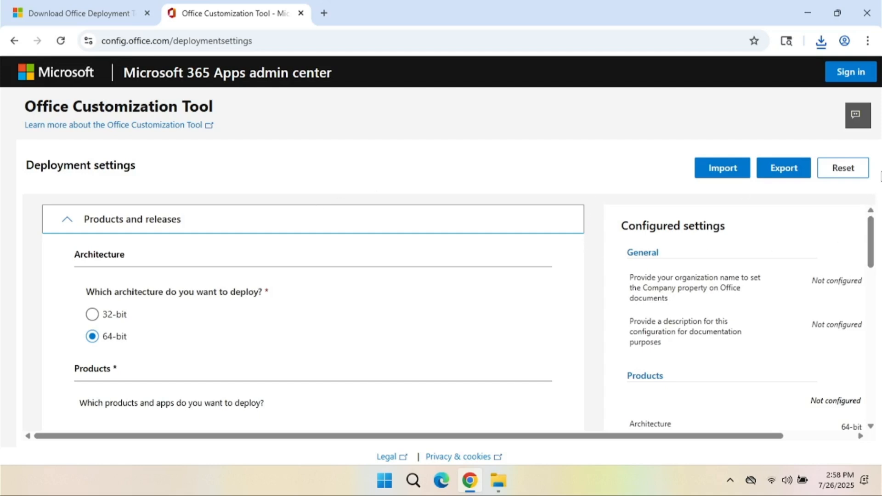
{"action": "mouse_move", "coordinate": [186, 375]}
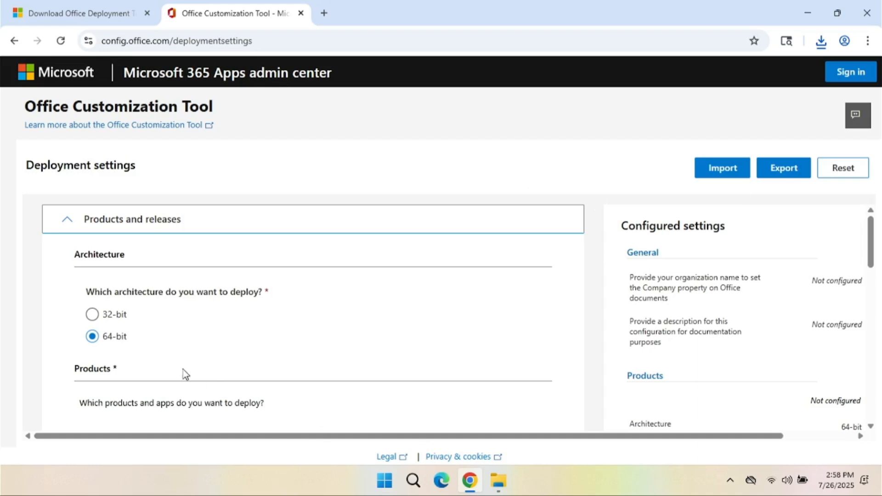
{"action": "scroll", "scroll_direction": "down", "scroll_amount": 3}
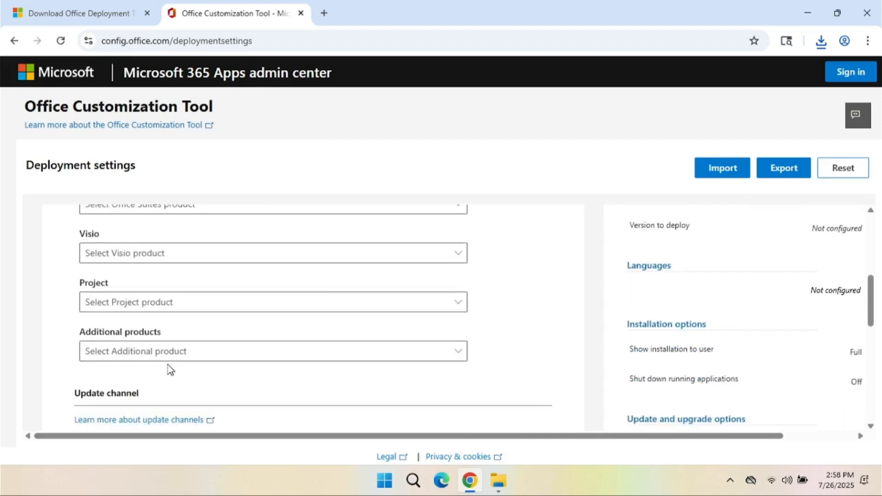
{"action": "left_click", "coordinate": [457, 302]}
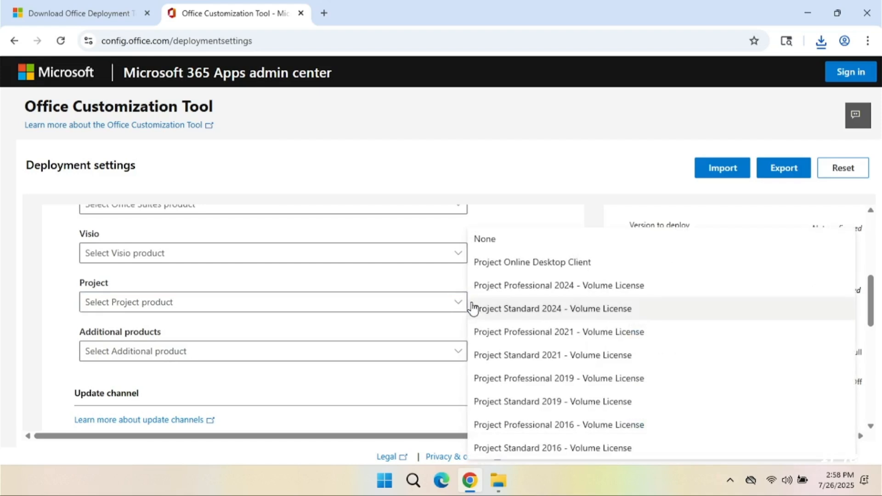
{"action": "mouse_move", "coordinate": [554, 286]}
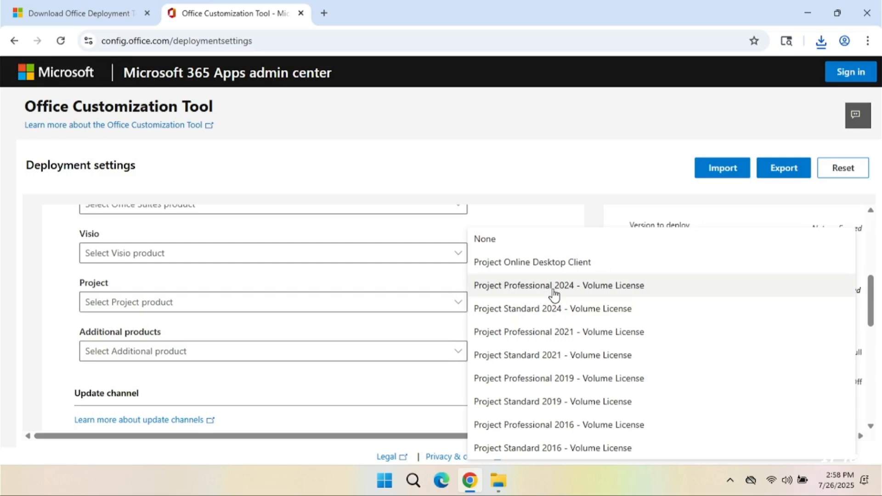
{"action": "left_click", "coordinate": [558, 286]}
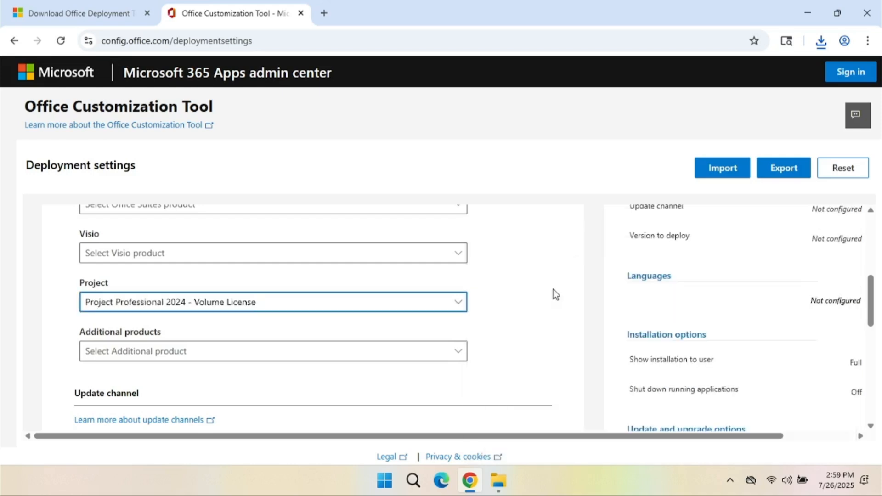
{"action": "scroll", "scroll_direction": "down", "scroll_amount": 3}
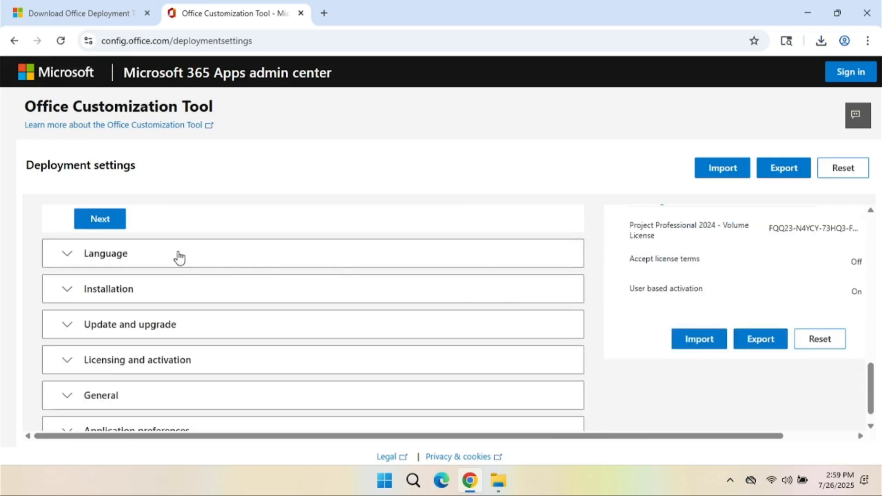
Step: Expand the Language section and pick English (United States) as primary language
{"action": "left_click", "coordinate": [169, 253]}
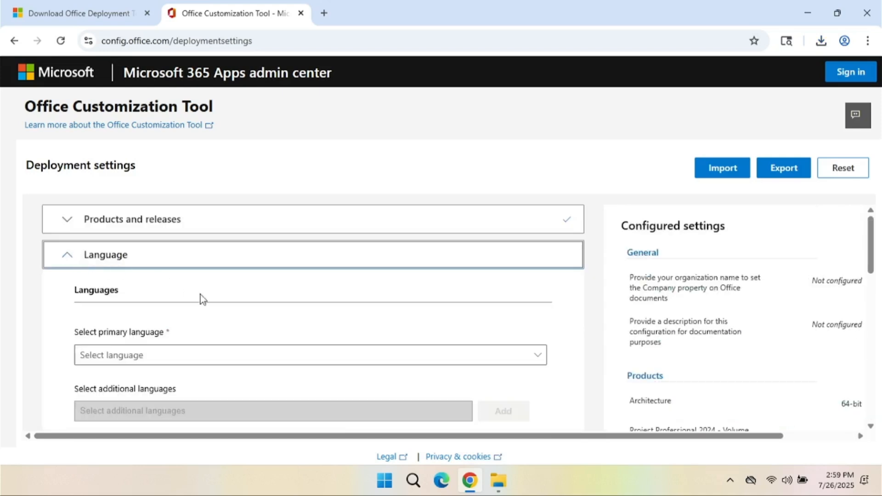
{"action": "mouse_move", "coordinate": [556, 370]}
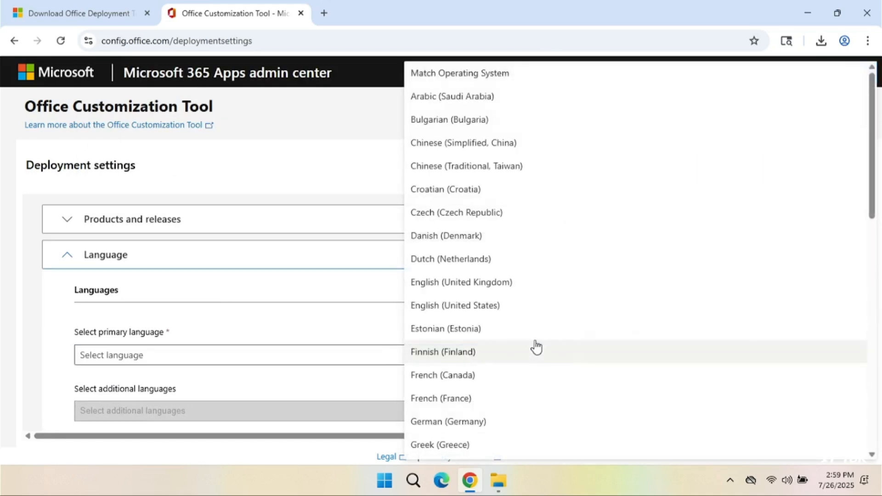
{"action": "mouse_move", "coordinate": [535, 314]}
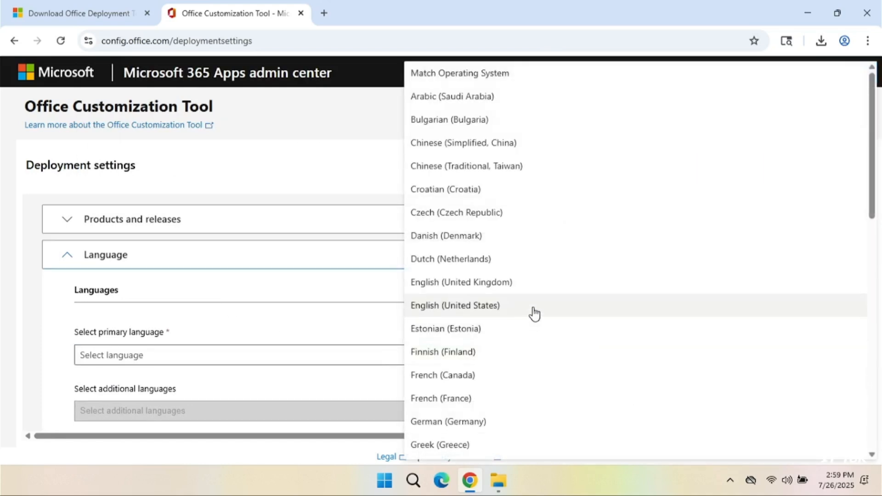
{"action": "left_click", "coordinate": [456, 305]}
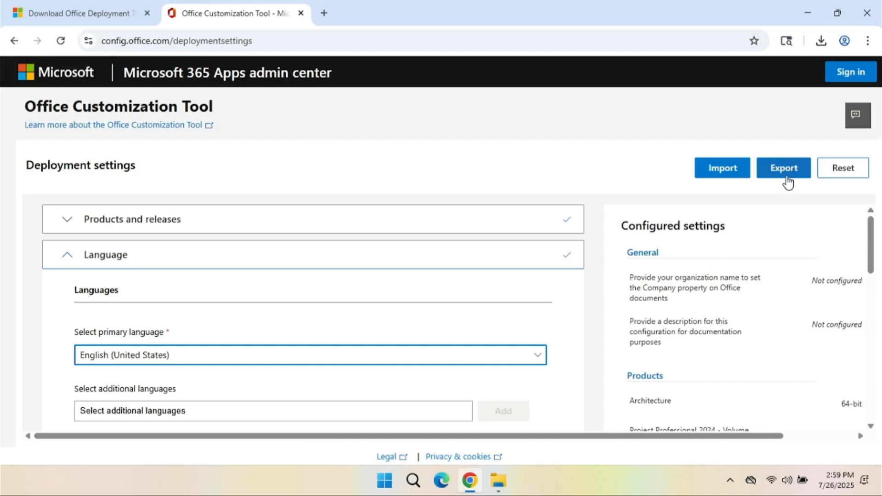
Step: Export the configuration, accept the license terms, and download Configuration.xml
{"action": "left_click", "coordinate": [782, 167]}
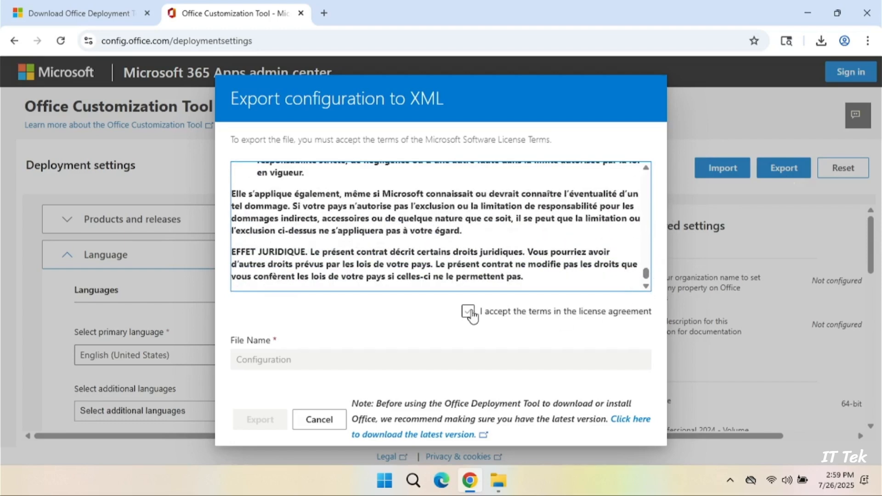
{"action": "left_click", "coordinate": [468, 311]}
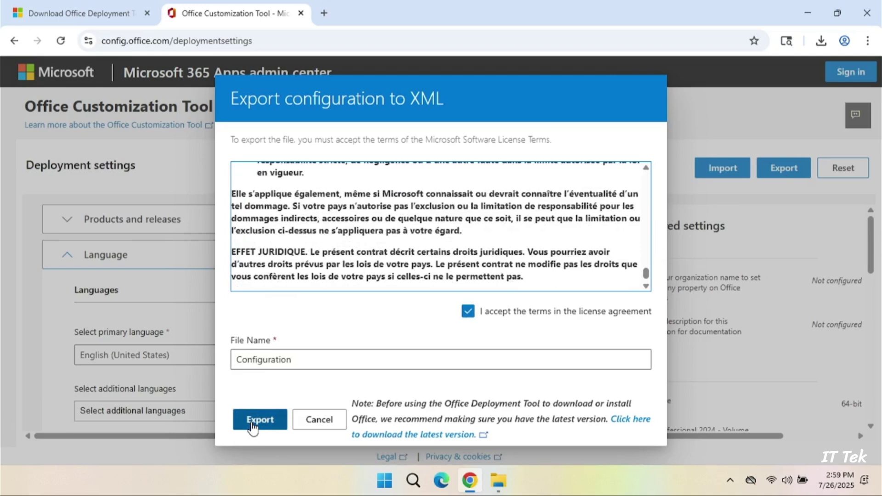
{"action": "left_click", "coordinate": [259, 420]}
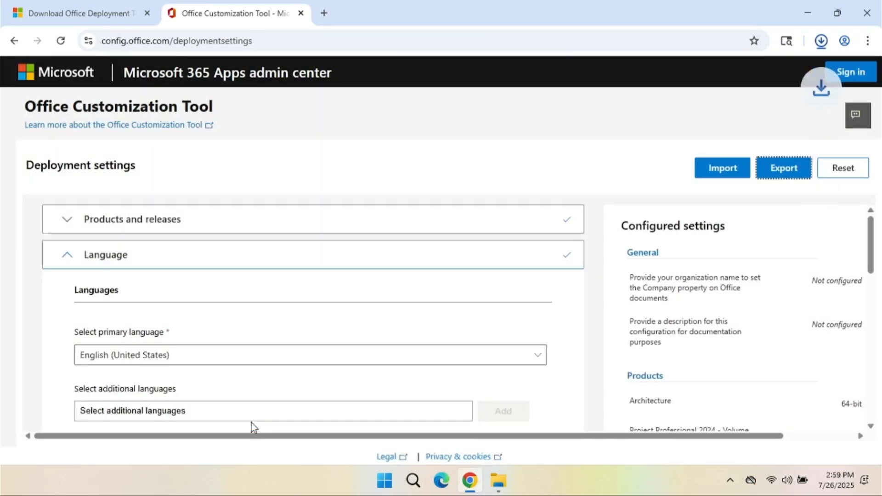
{"action": "left_click", "coordinate": [821, 40]}
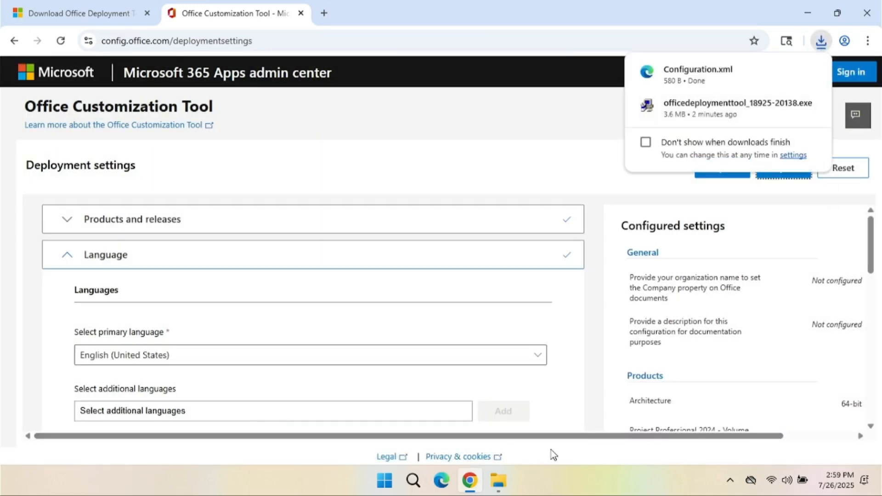
{"action": "mouse_move", "coordinate": [786, 78]}
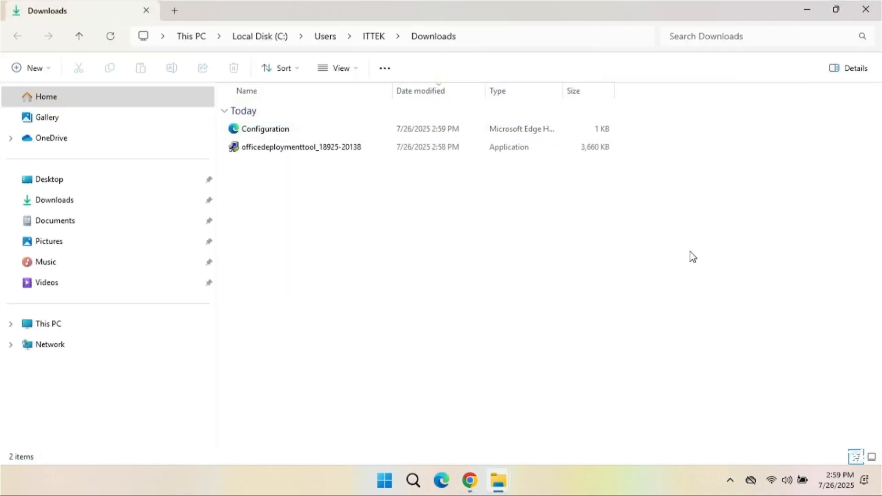
{"action": "mouse_move", "coordinate": [534, 247]}
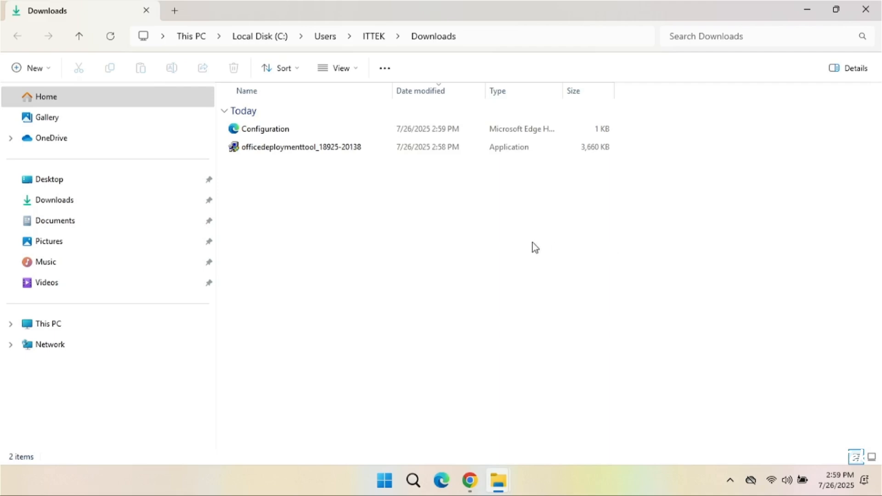
{"action": "mouse_move", "coordinate": [335, 151]}
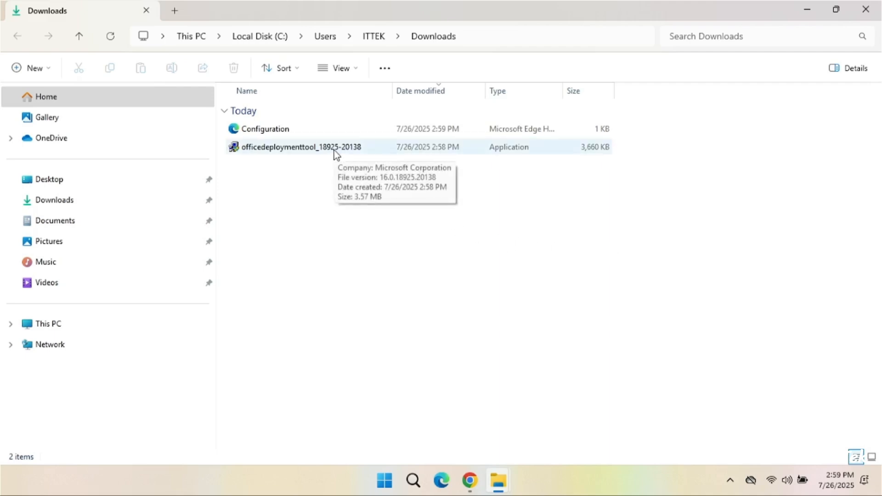
Step: Create folder C:\Project2024, then select the Office Deployment Tool installer in Downloads
{"action": "left_click", "coordinate": [48, 323]}
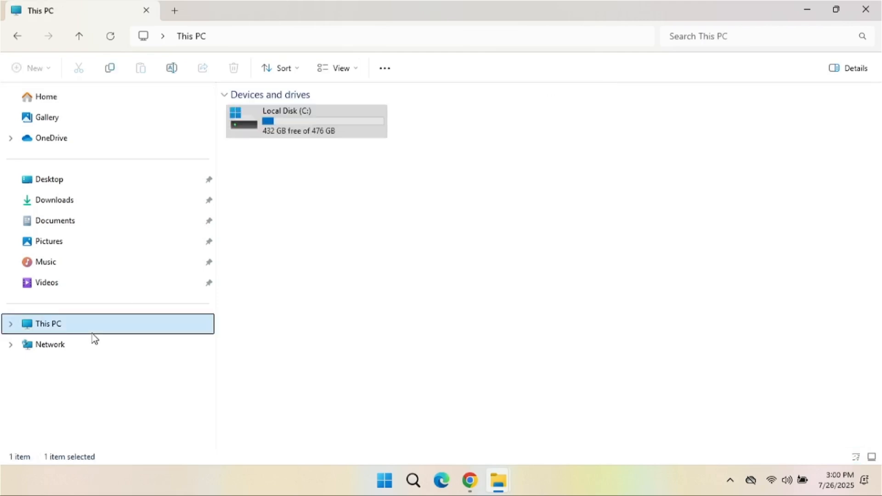
{"action": "double_click", "coordinate": [306, 121]}
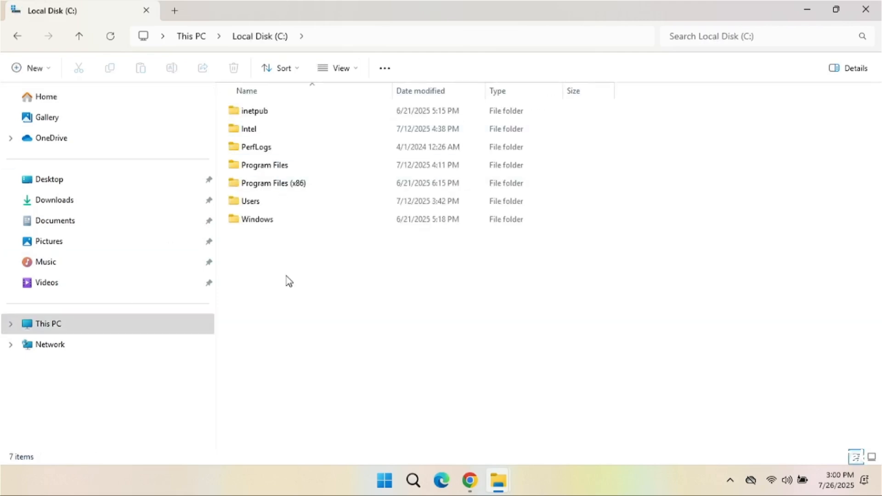
{"action": "right_click", "coordinate": [289, 280]}
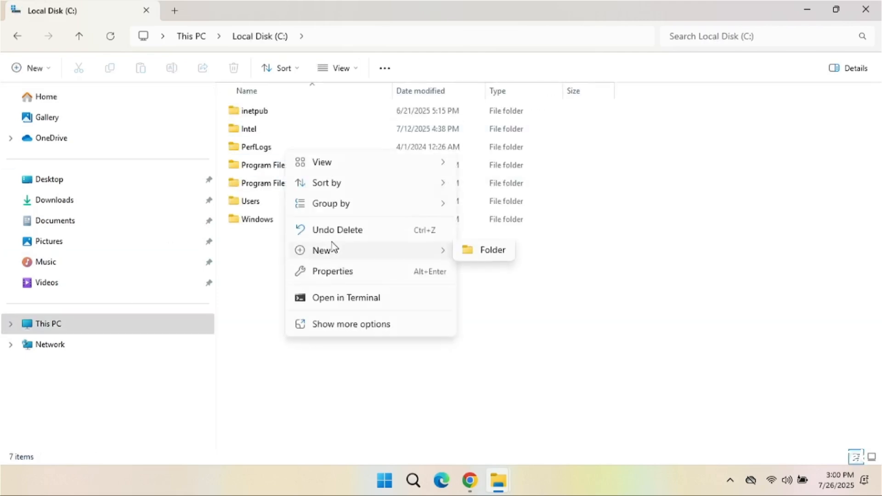
{"action": "left_click", "coordinate": [491, 249]}
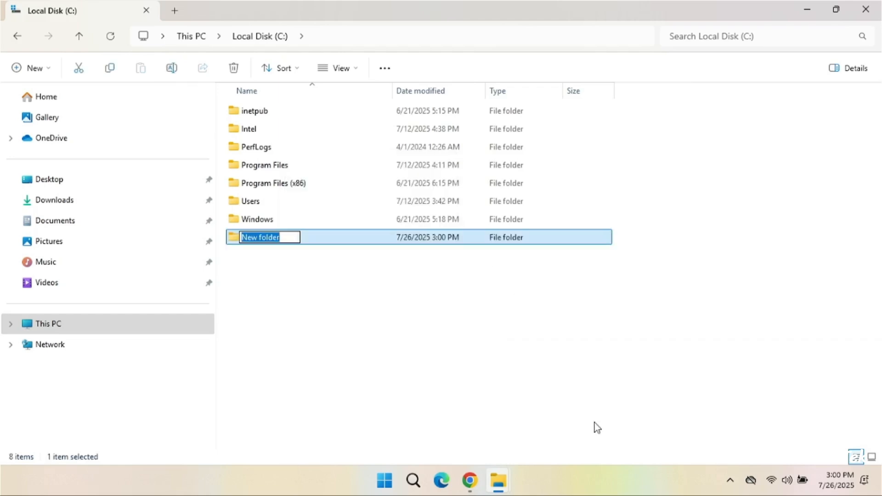
{"action": "type", "text": "Proje"}
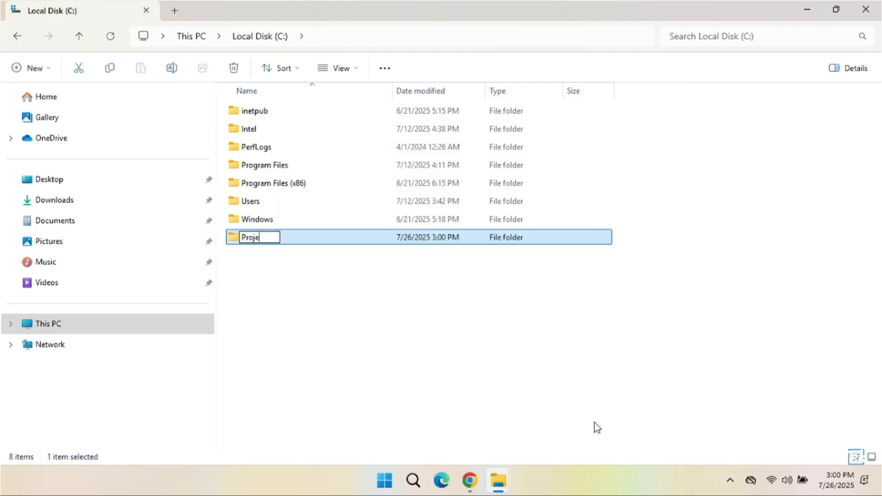
{"action": "type", "text": "ct202"}
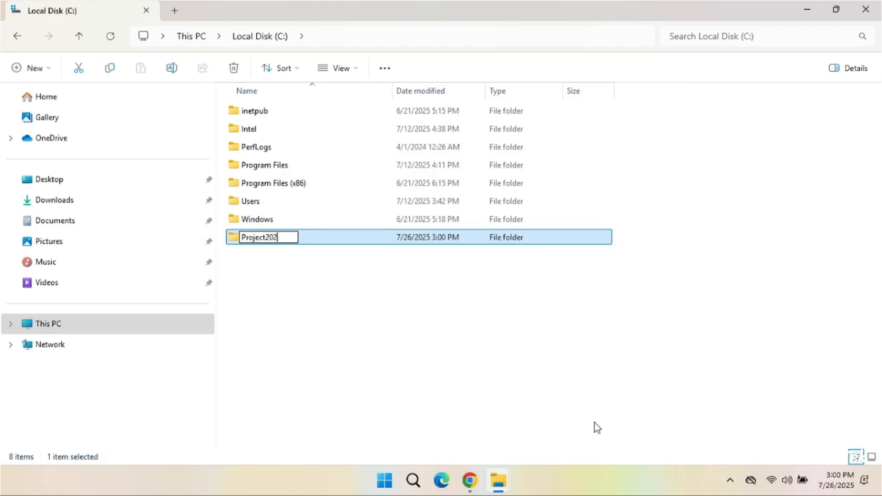
{"action": "key", "text": "Return"}
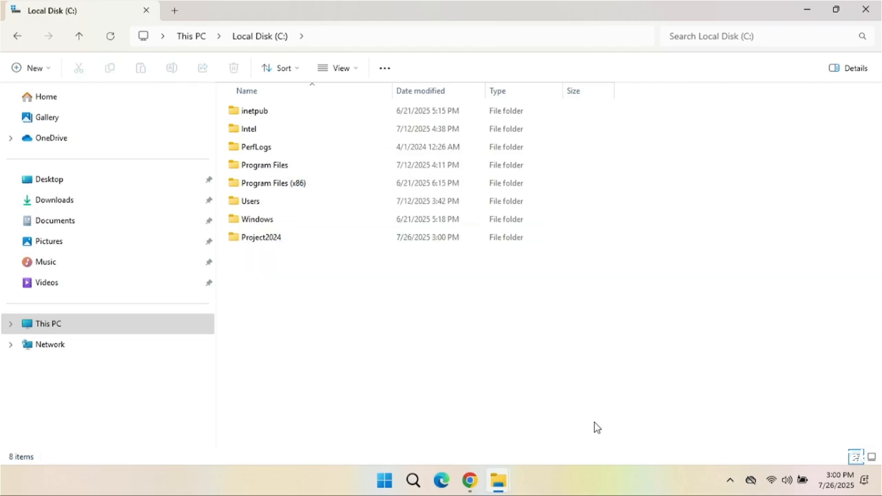
{"action": "mouse_move", "coordinate": [471, 481]}
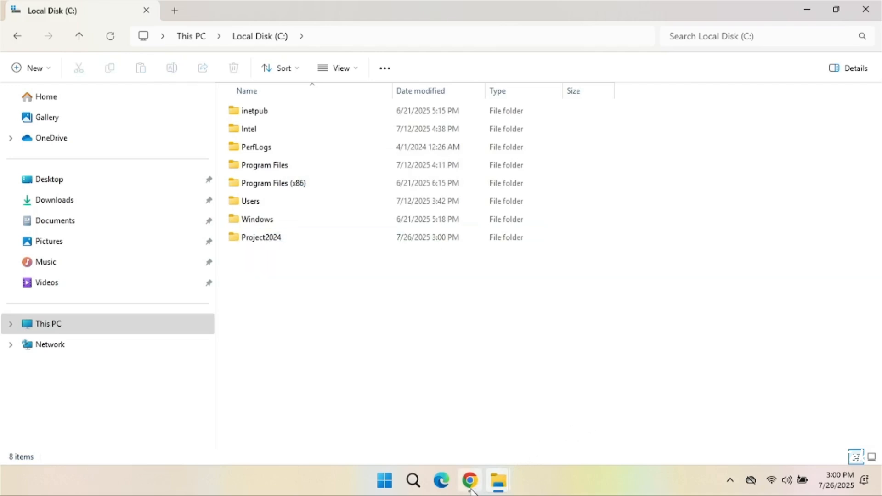
{"action": "mouse_move", "coordinate": [538, 378]}
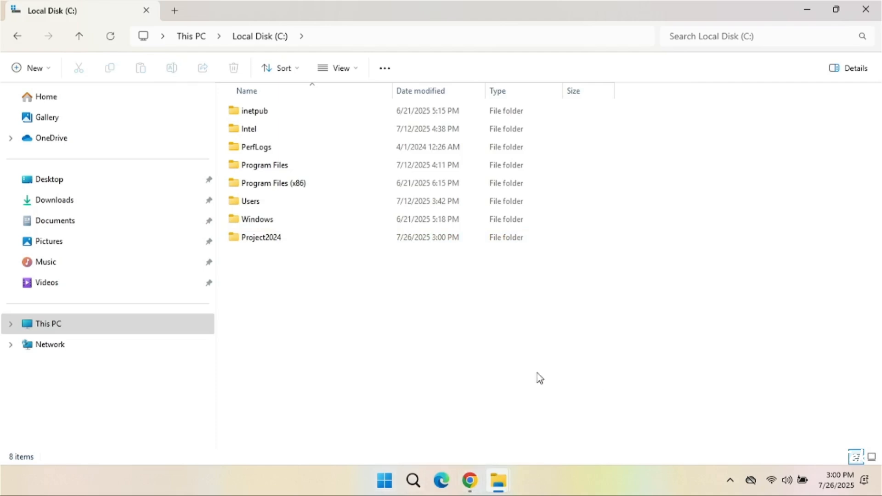
{"action": "left_click", "coordinate": [54, 200]}
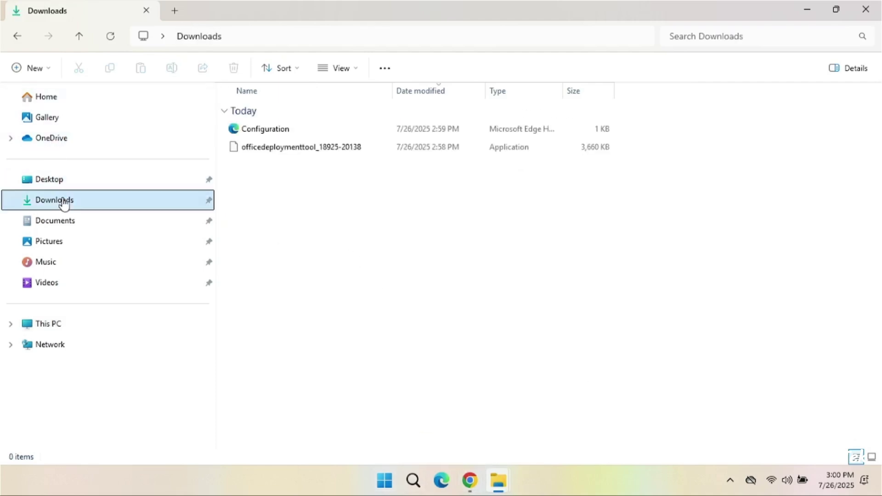
{"action": "left_click", "coordinate": [301, 147]}
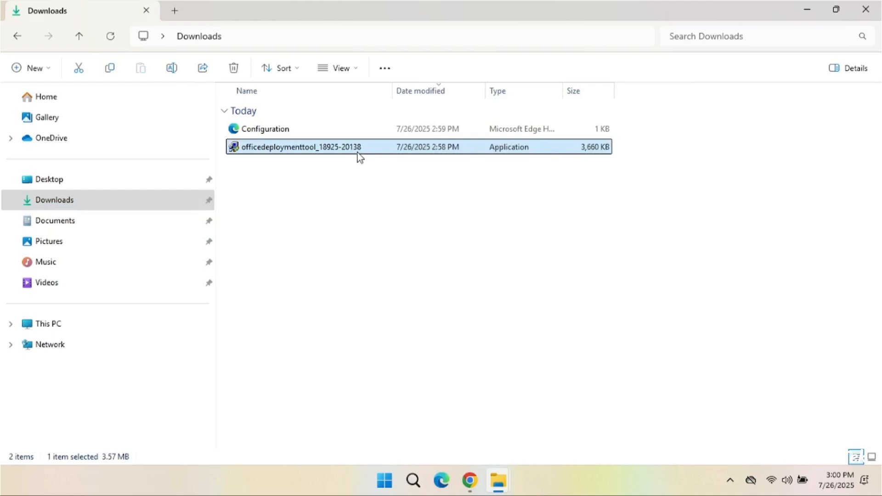
Step: Run the deployment tool installer, accept the license, and extract into C:\Project2024
{"action": "double_click", "coordinate": [301, 147]}
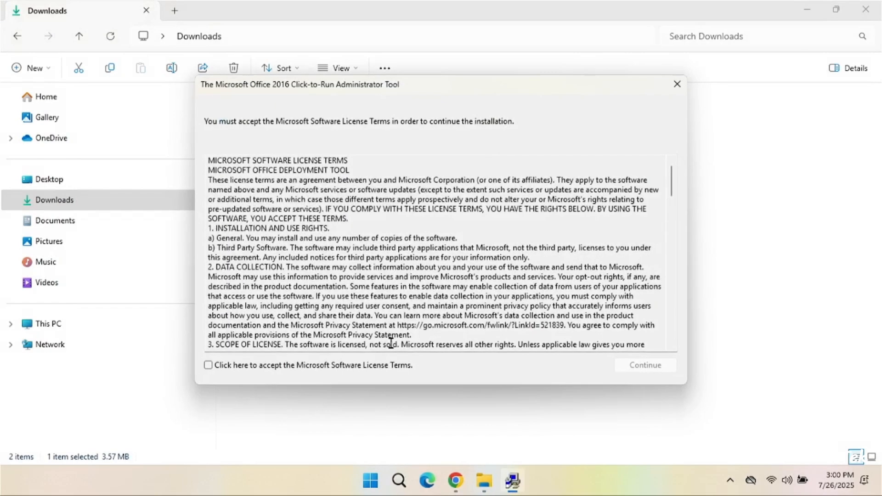
{"action": "scroll", "scroll_direction": "down", "scroll_amount": 3}
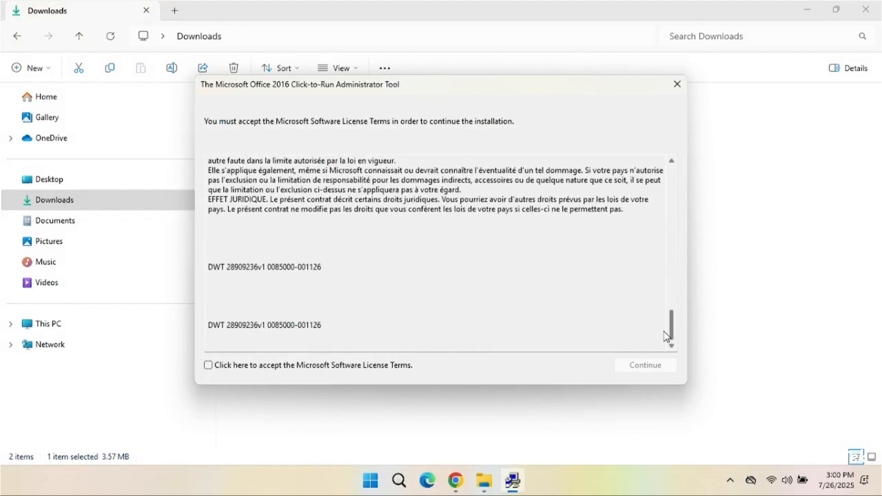
{"action": "left_click", "coordinate": [208, 364]}
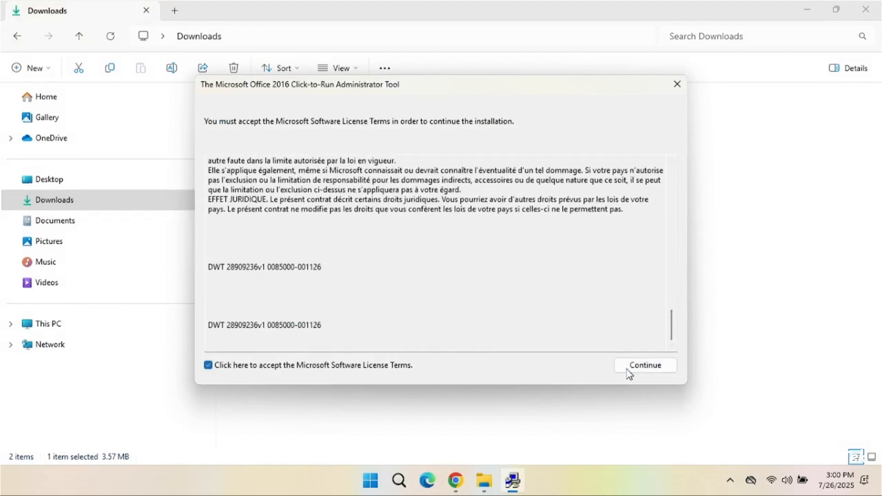
{"action": "left_click", "coordinate": [644, 364]}
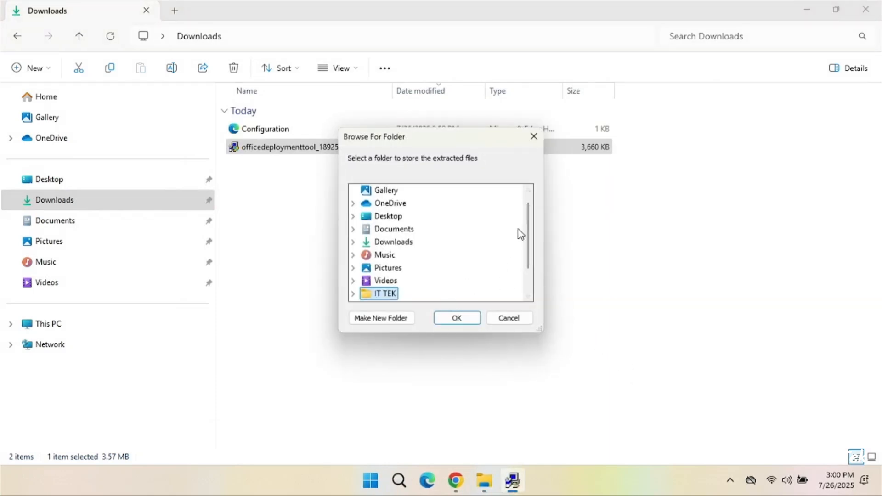
{"action": "scroll", "scroll_direction": "down", "scroll_amount": 3}
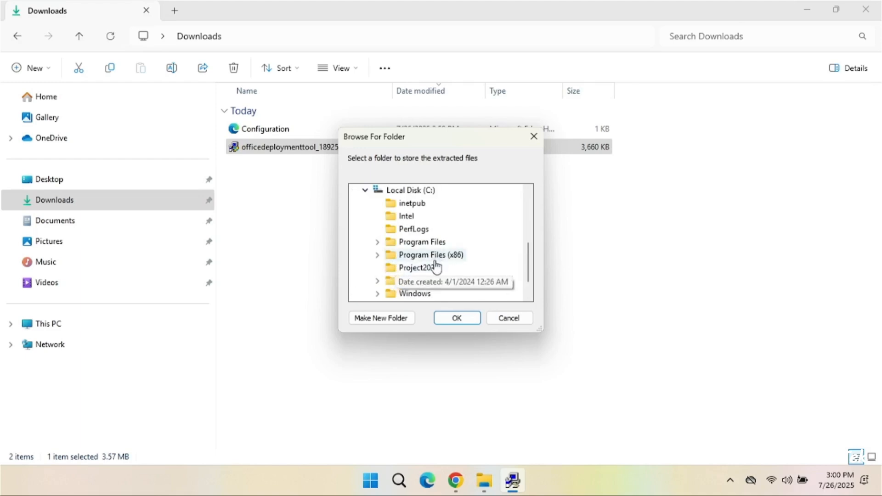
{"action": "left_click", "coordinate": [416, 267]}
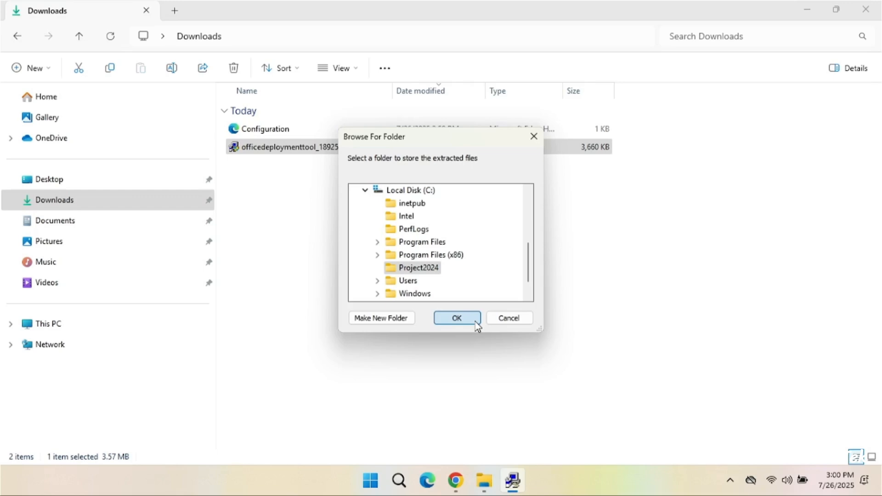
{"action": "left_click", "coordinate": [456, 318]}
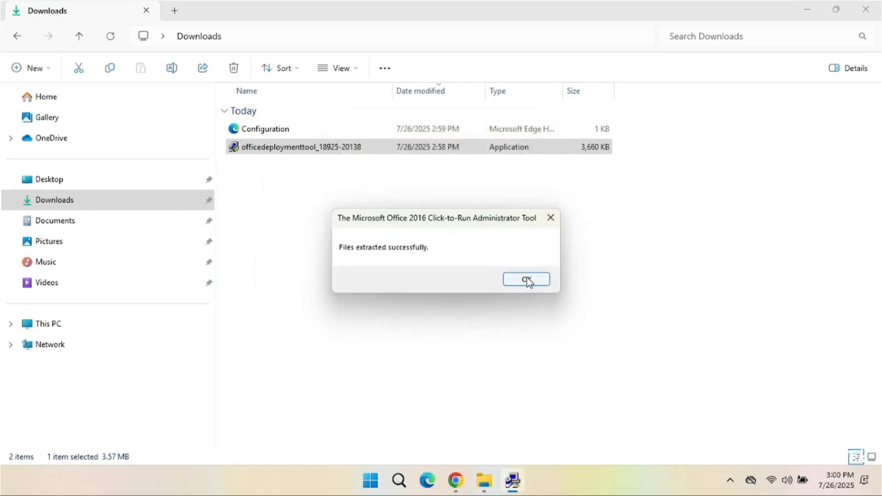
{"action": "left_click", "coordinate": [526, 280]}
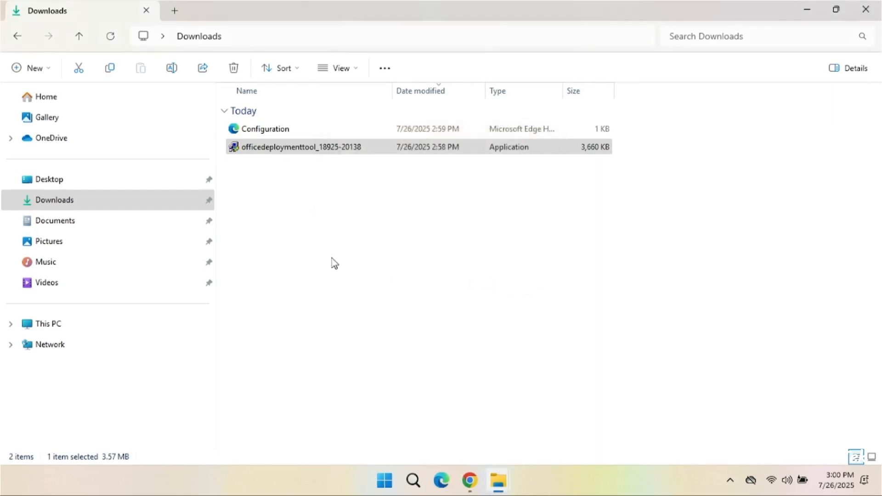
{"action": "mouse_move", "coordinate": [119, 323]}
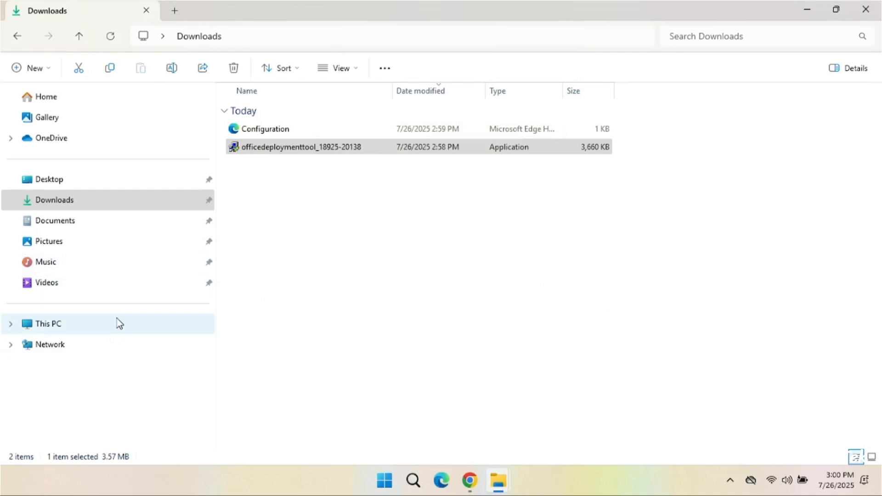
{"action": "mouse_move", "coordinate": [497, 481]}
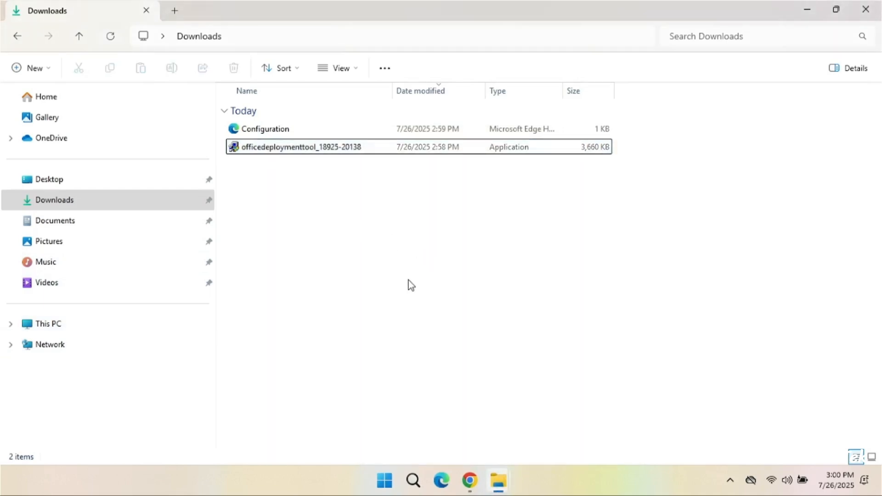
Step: Copy the Configuration file and paste it into the Project2024 folder
{"action": "left_click", "coordinate": [264, 129]}
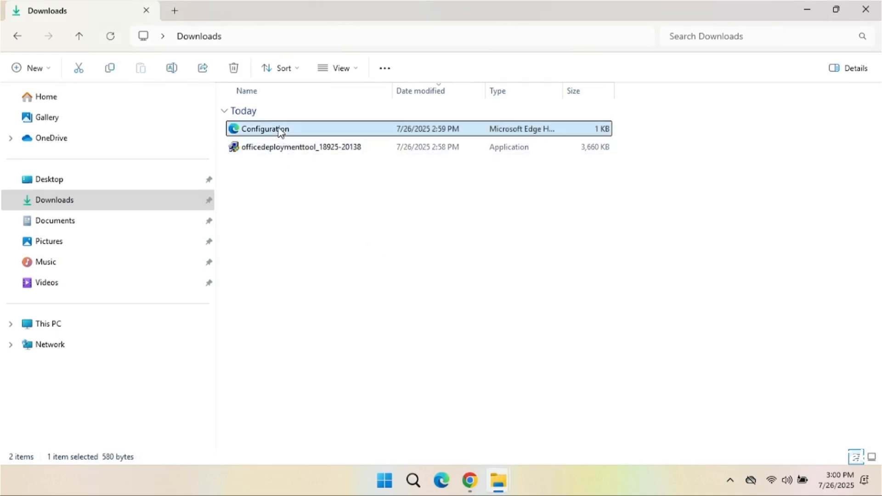
{"action": "right_click", "coordinate": [264, 128]}
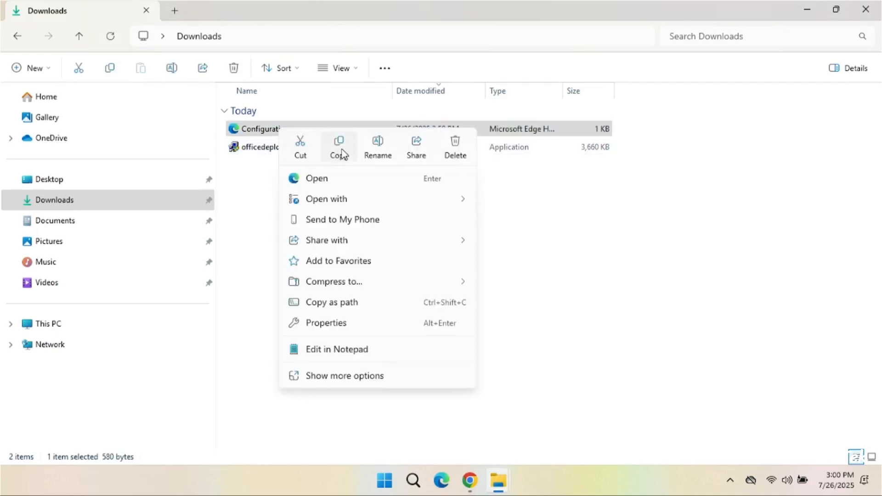
{"action": "left_click", "coordinate": [85, 331]}
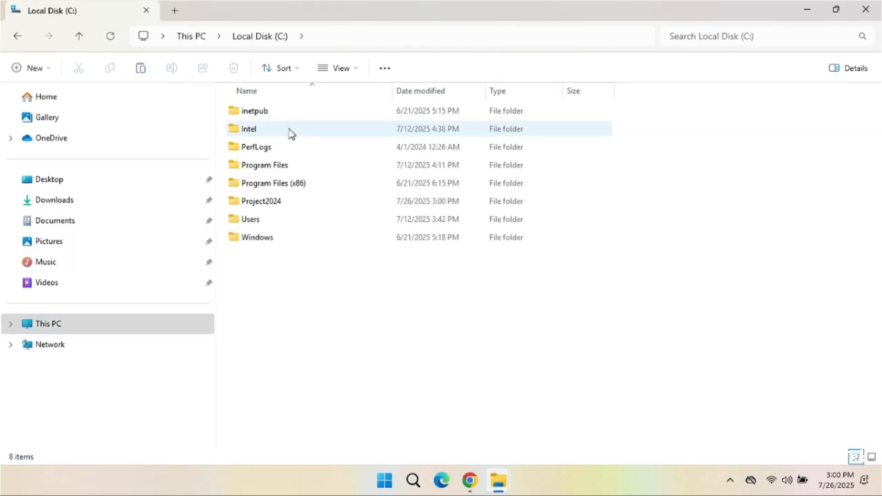
{"action": "double_click", "coordinate": [260, 201]}
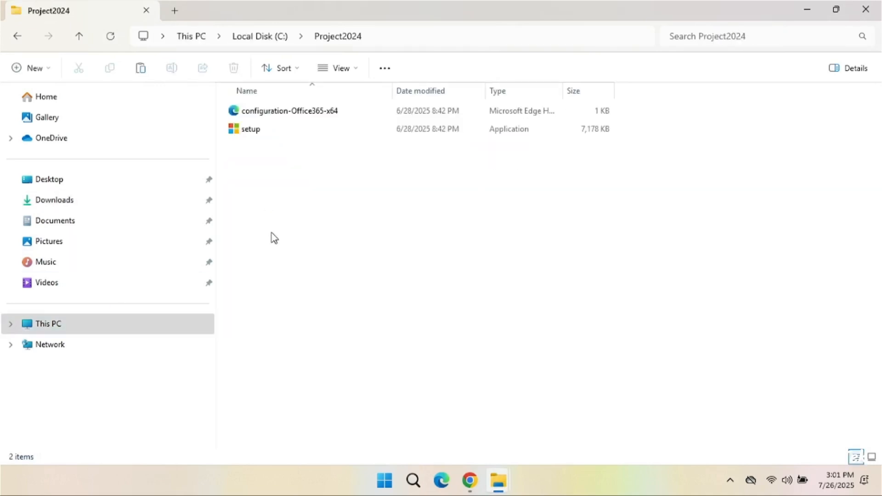
{"action": "right_click", "coordinate": [272, 236]}
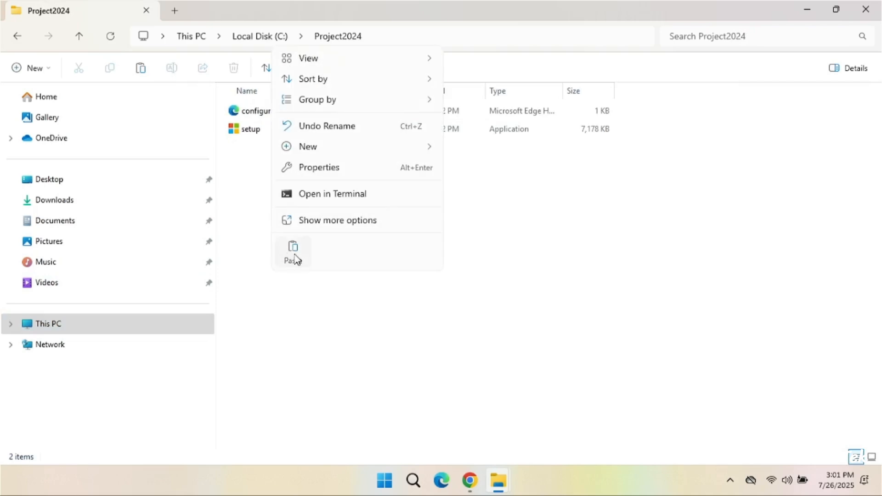
{"action": "left_click", "coordinate": [293, 251]}
{"action": "type", "text": "cm"}
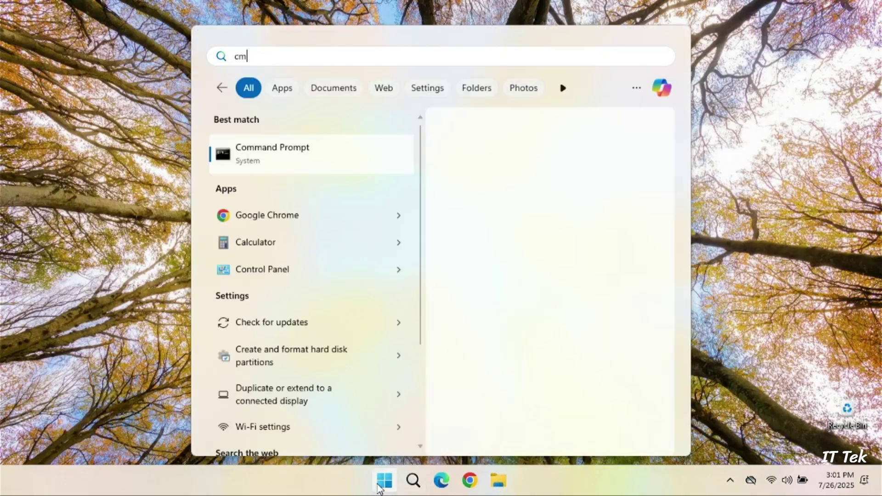
Step: Launch Command Prompt as administrator, approve User Account Control, and maximize it
{"action": "type", "text": "d"}
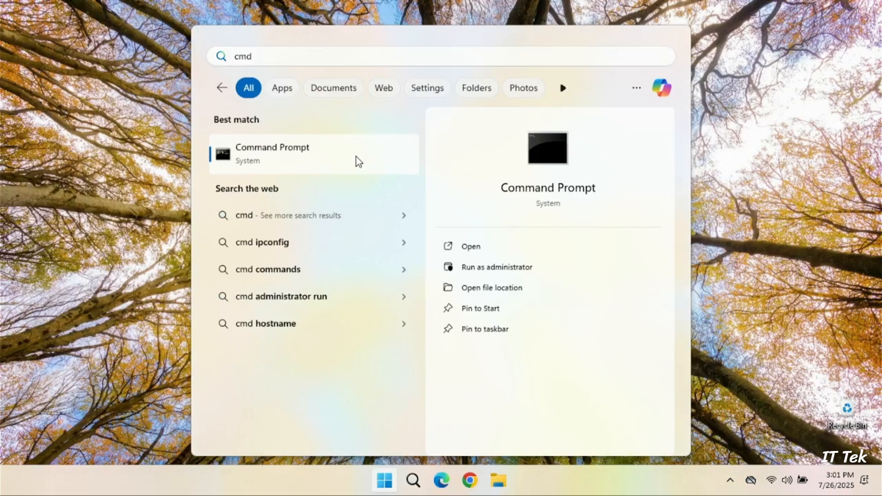
{"action": "left_click", "coordinate": [496, 267]}
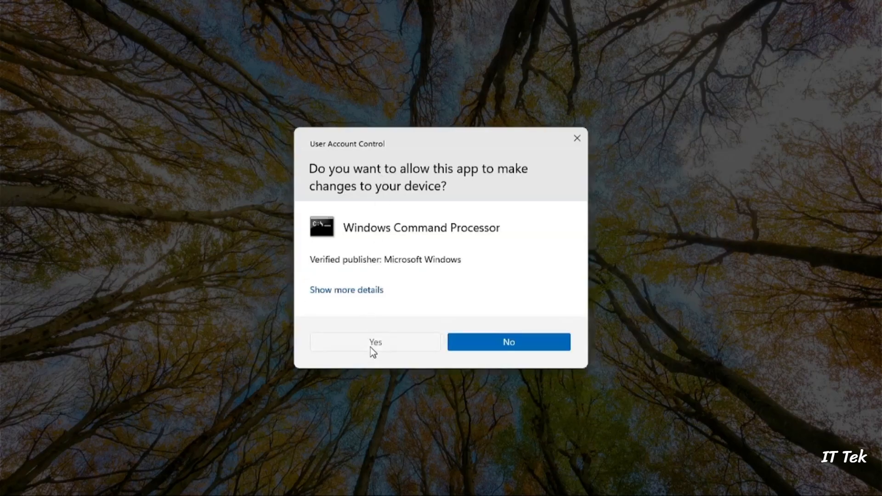
{"action": "left_click", "coordinate": [375, 341]}
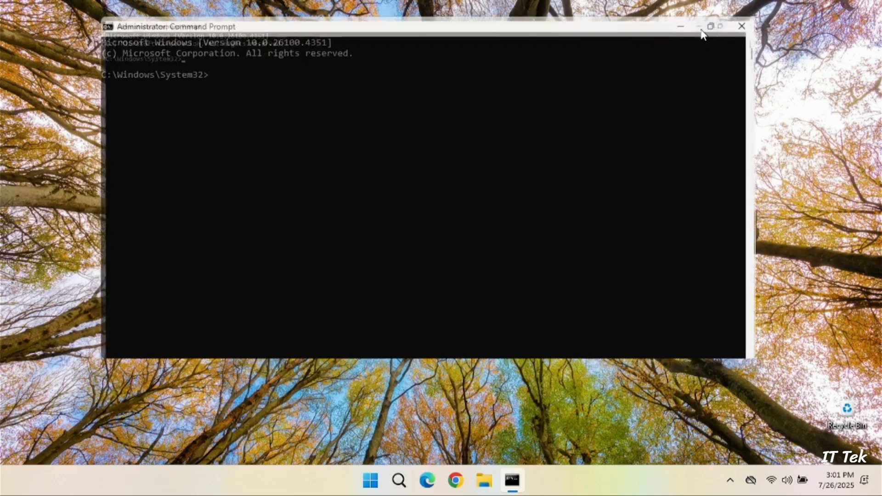
{"action": "left_click", "coordinate": [711, 26]}
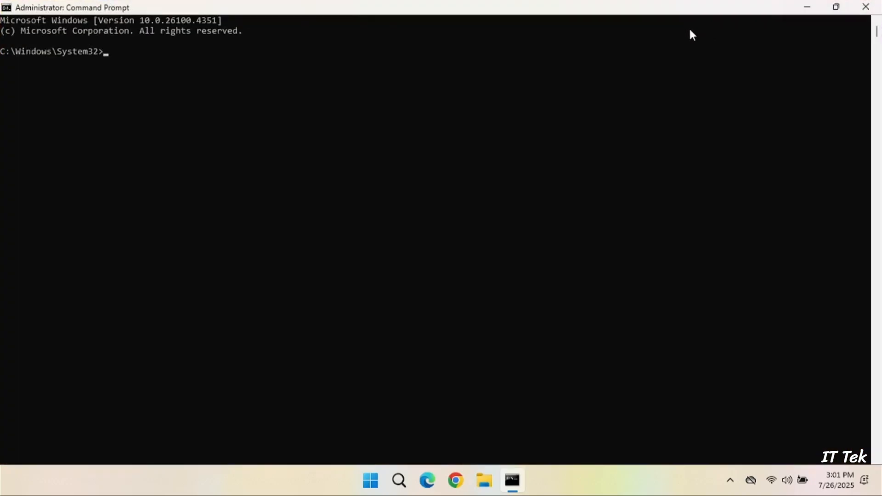
Step: Change to the drive root with cd\ and head into the project2024 folder
{"action": "type", "text": "cd\\"}
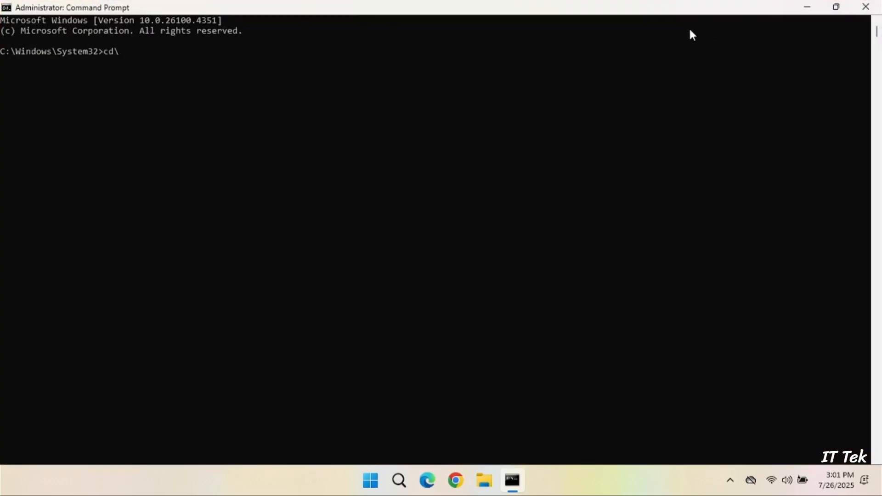
{"action": "key", "text": "Return"}
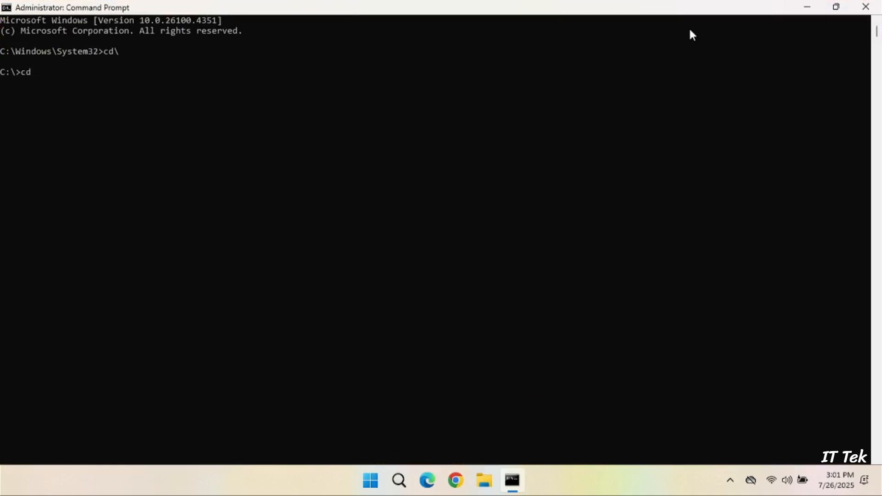
{"action": "type", "text": "project2024"}
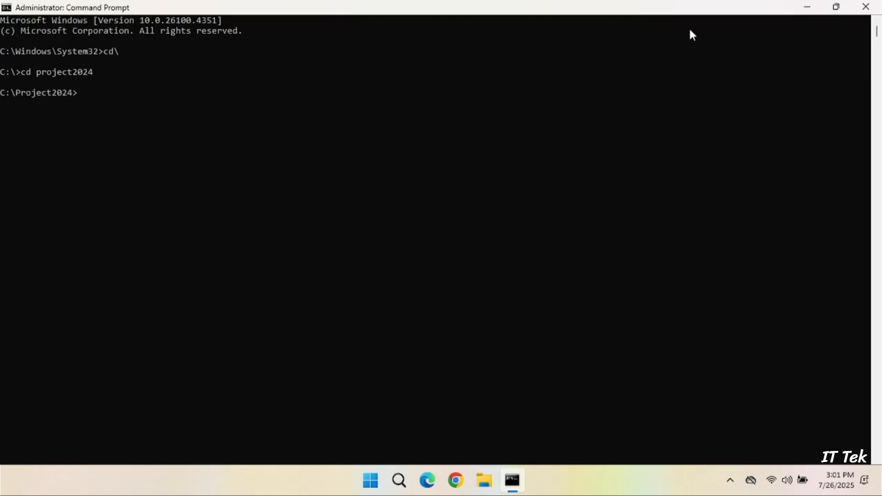
Step: Run setup.exe /configure configuration.xml to install Project Professional 2024
{"action": "type", "text": "setup"}
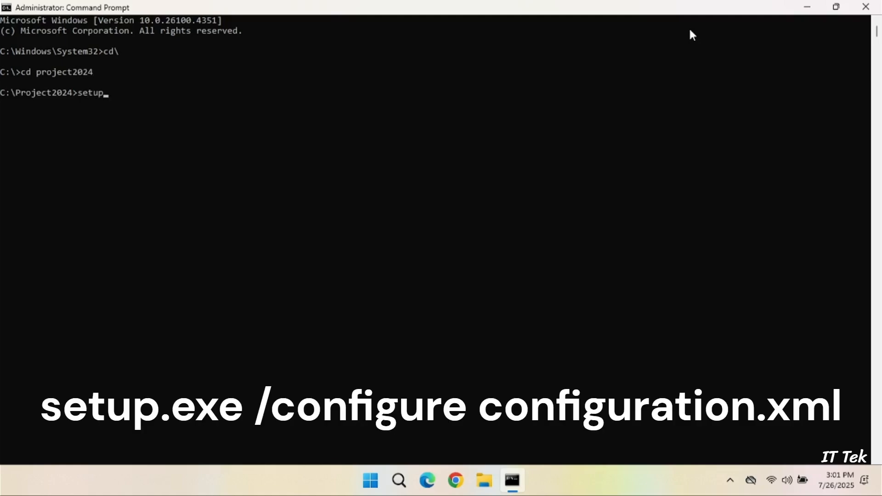
{"action": "type", "text": ".exe /"}
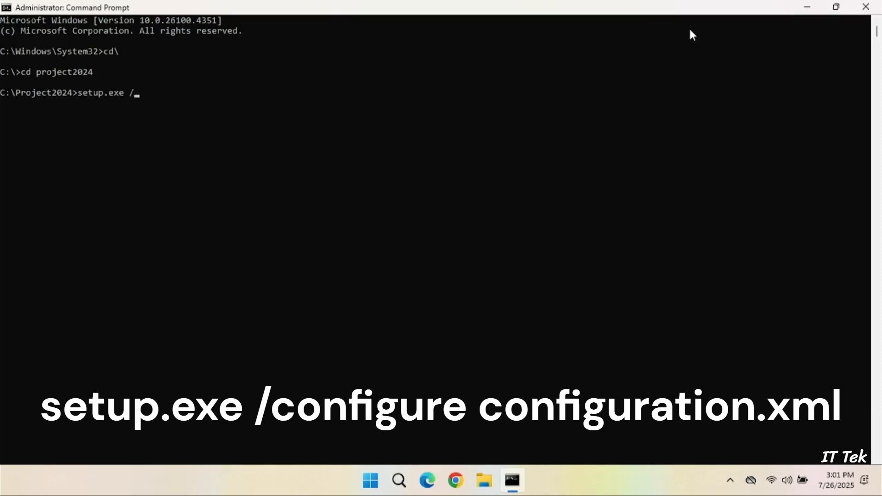
{"action": "type", "text": "configur"}
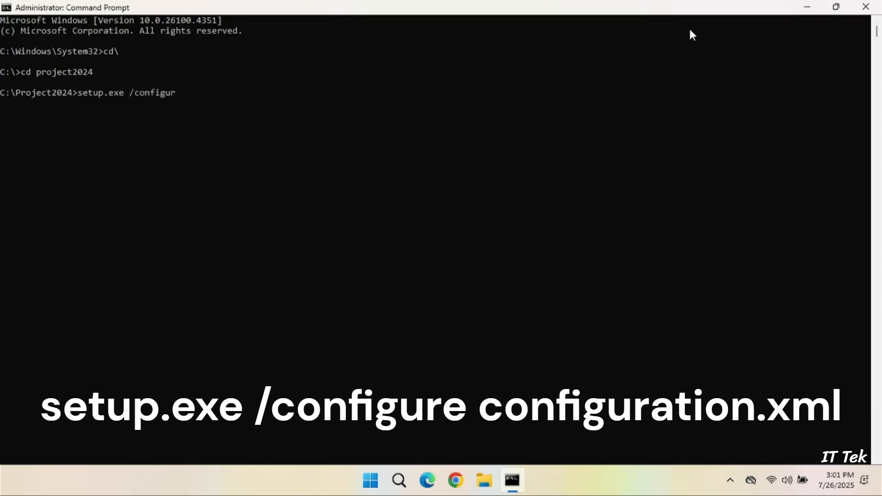
{"action": "type", "text": "e"}
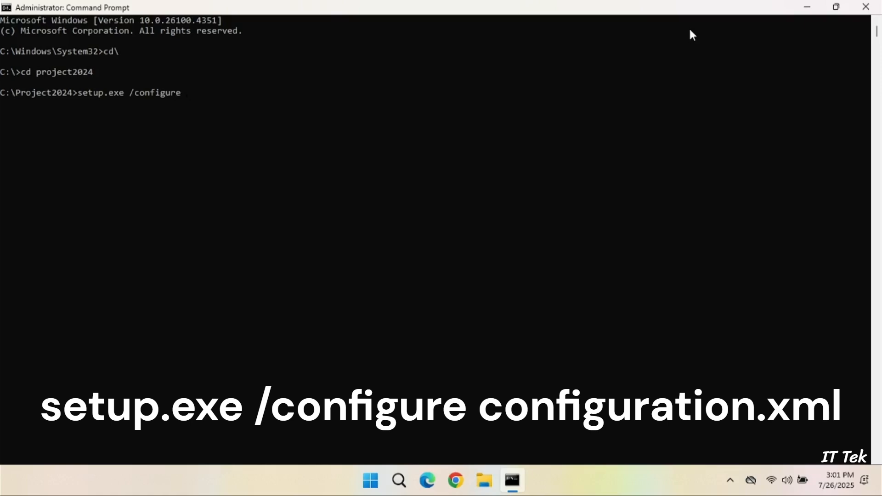
{"action": "type", "text": "configu"}
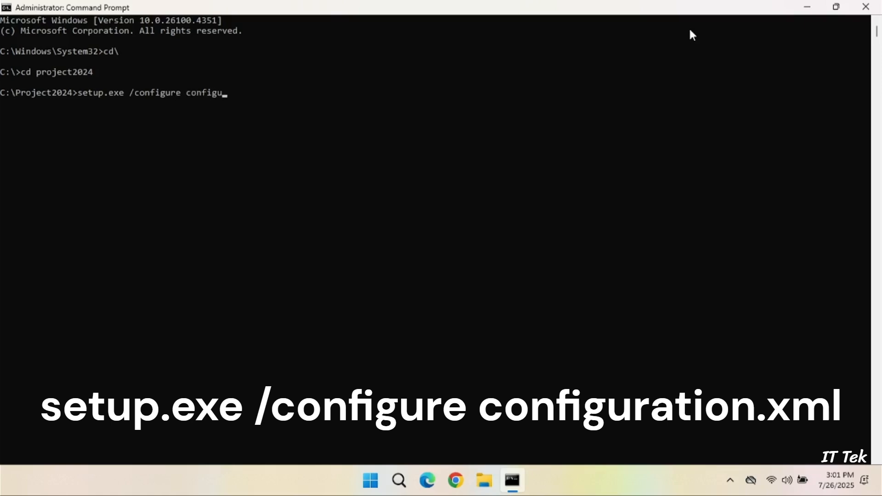
{"action": "type", "text": "ration.x"}
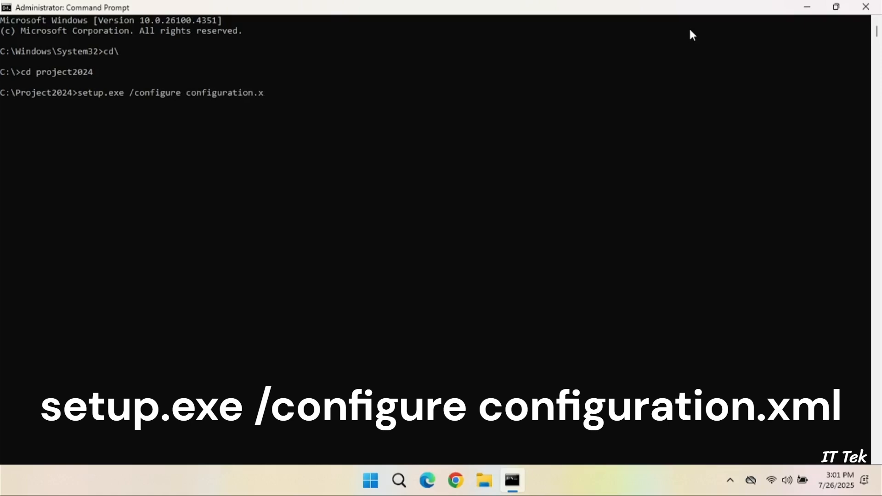
{"action": "type", "text": "ml"}
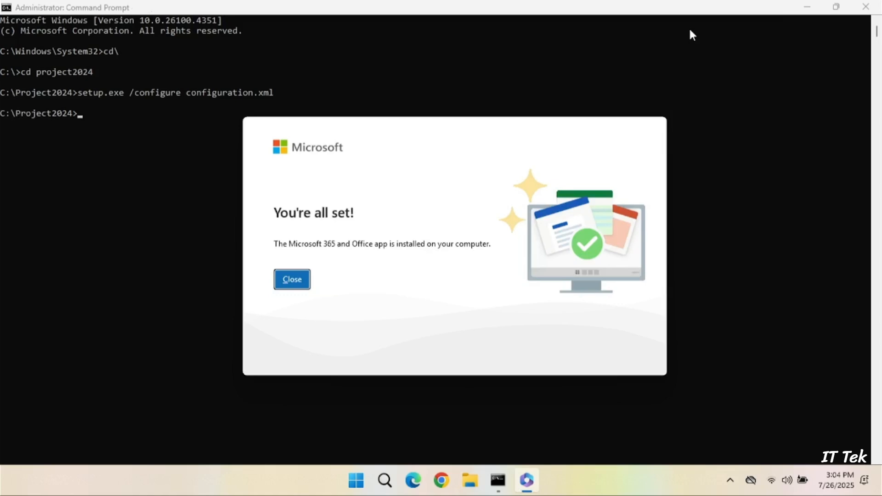
{"action": "mouse_move", "coordinate": [656, 45]}
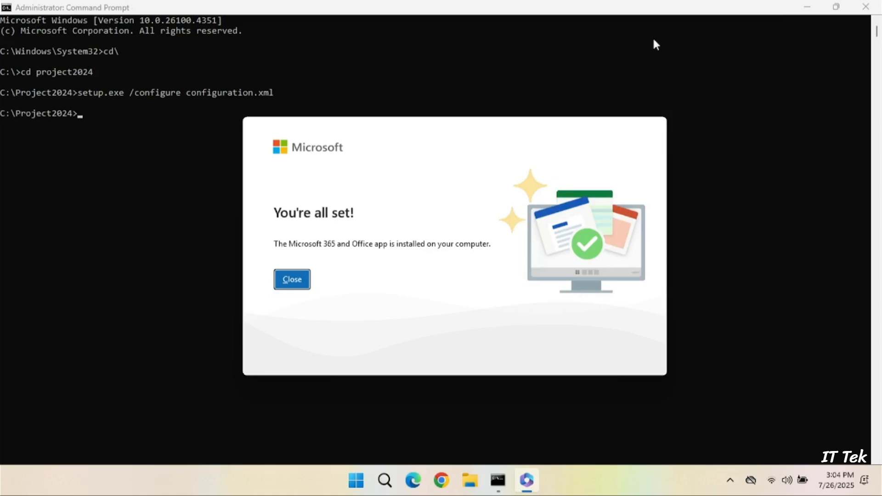
{"action": "mouse_move", "coordinate": [319, 287]}
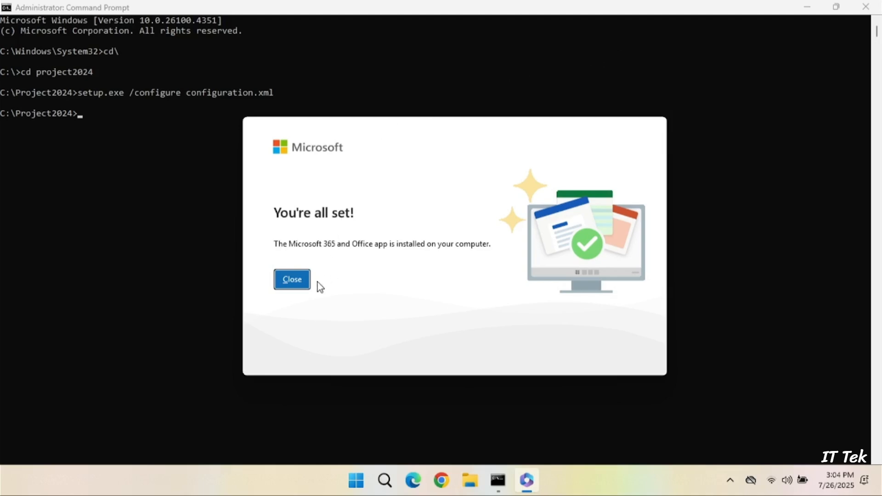
{"action": "mouse_move", "coordinate": [304, 291]}
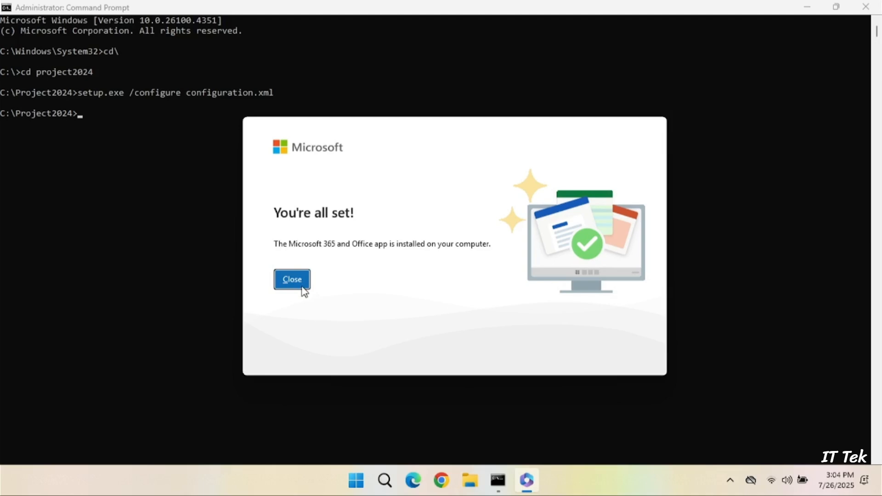
Step: Close the 'You're all set!' installation-complete dialog
{"action": "left_click", "coordinate": [292, 279]}
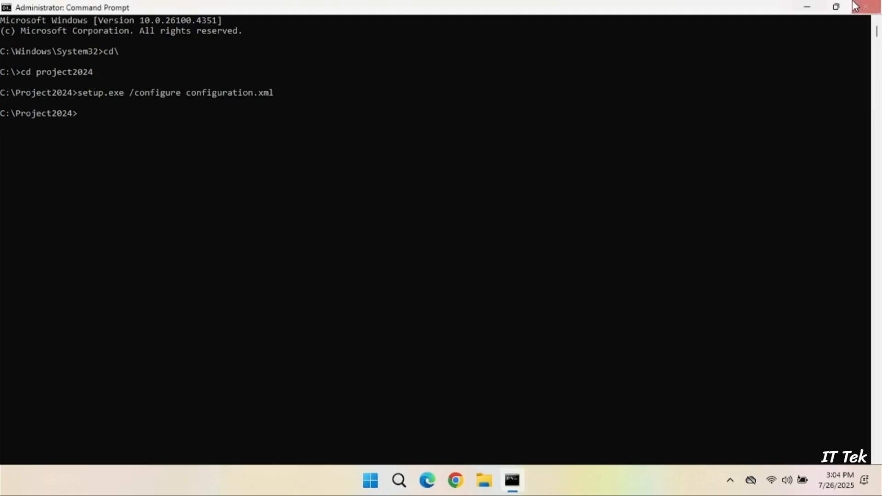
Step: Search Start for 'project' and launch the Project app from Best match
{"action": "left_click", "coordinate": [384, 481]}
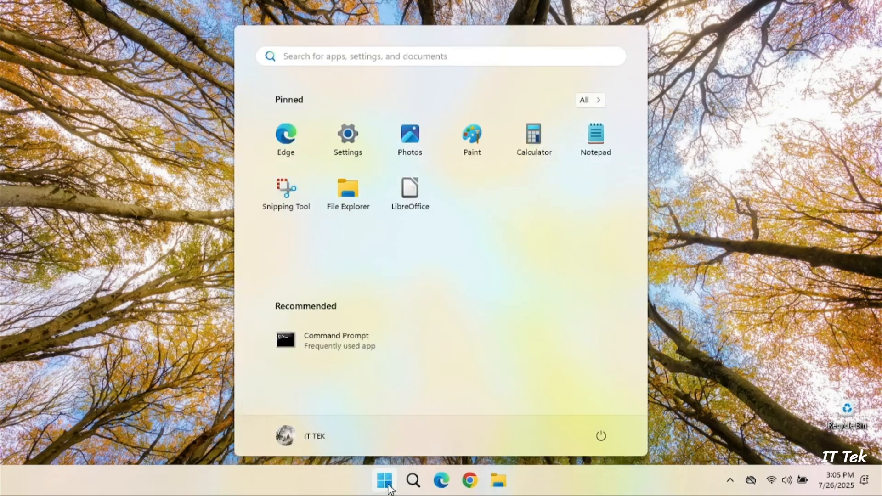
{"action": "type", "text": "pr"}
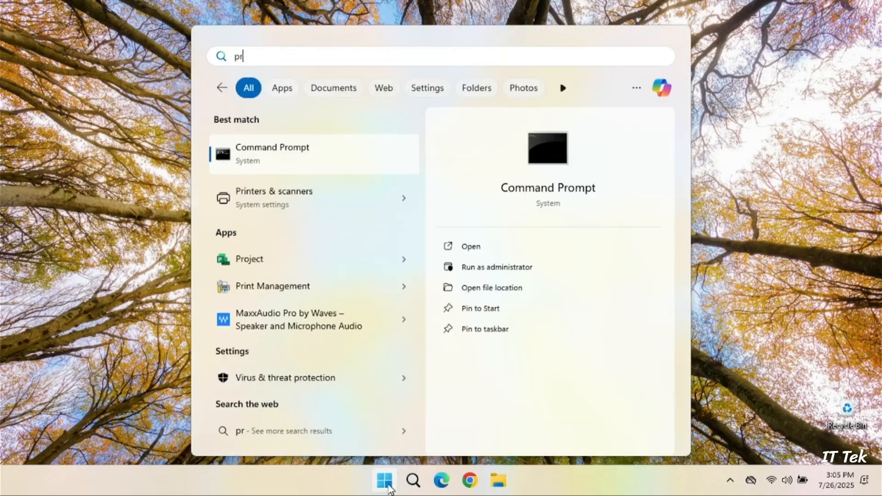
{"action": "type", "text": "oject"}
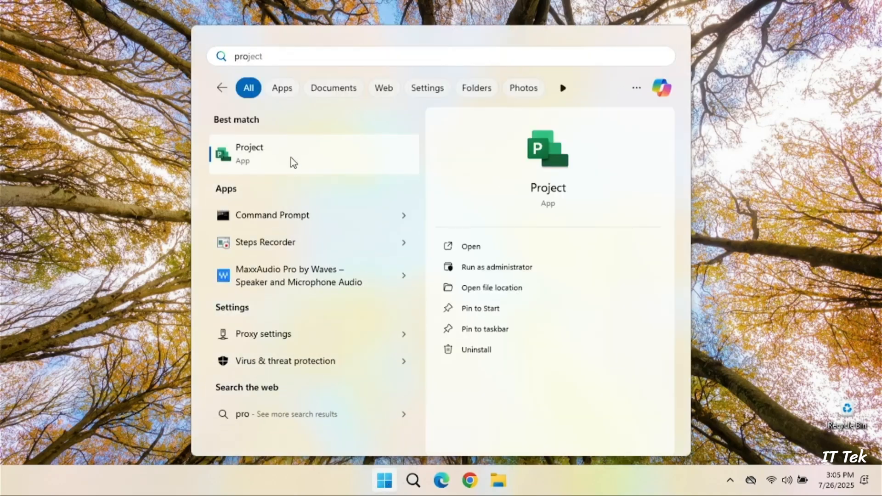
{"action": "left_click", "coordinate": [471, 247]}
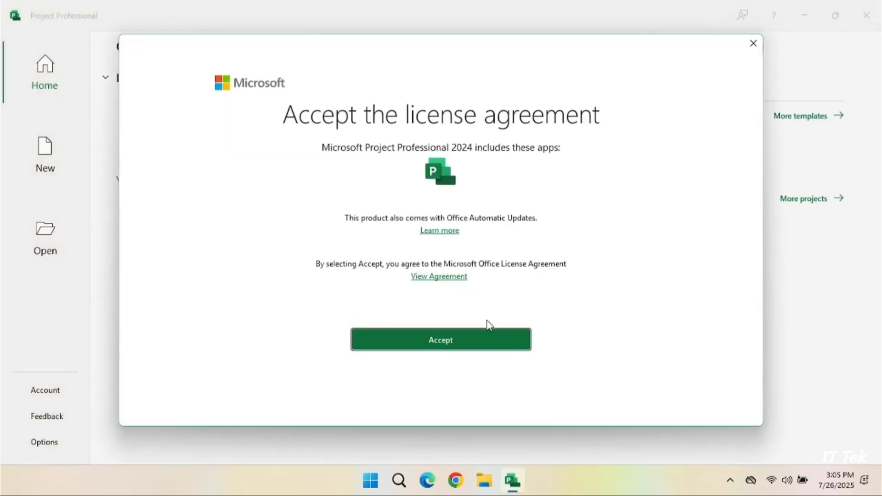
Step: Accept the Project license agreement and create a Blank Project
{"action": "left_click", "coordinate": [441, 339]}
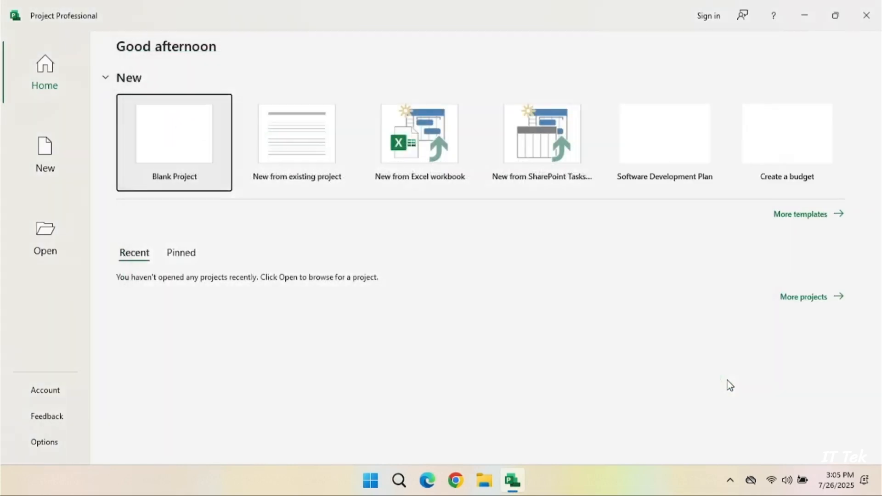
{"action": "left_click", "coordinate": [174, 142]}
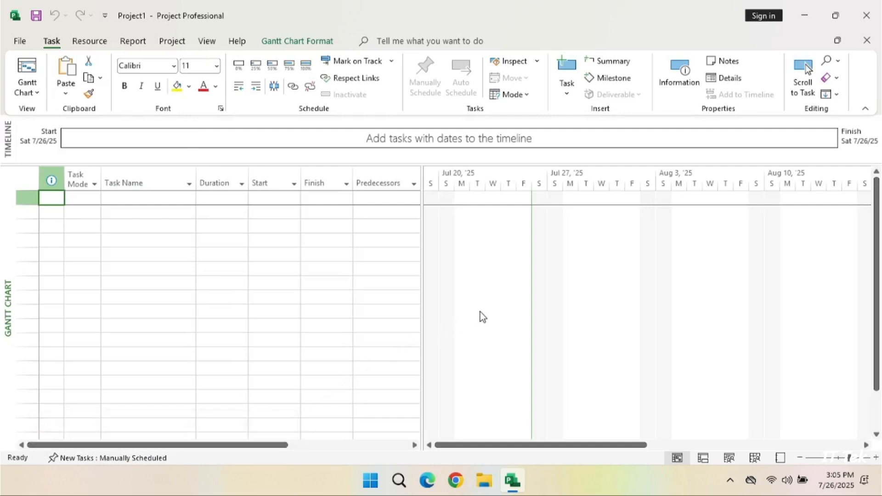
{"action": "mouse_move", "coordinate": [676, 181]}
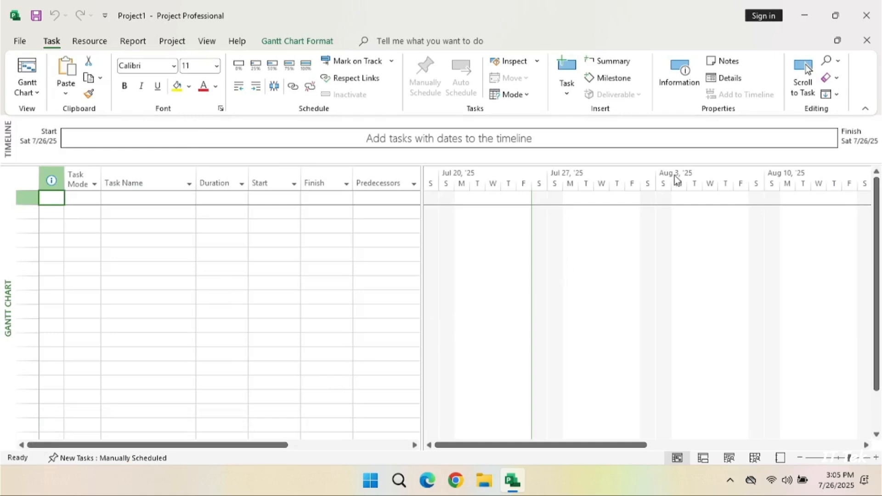
{"action": "mouse_move", "coordinate": [867, 15]}
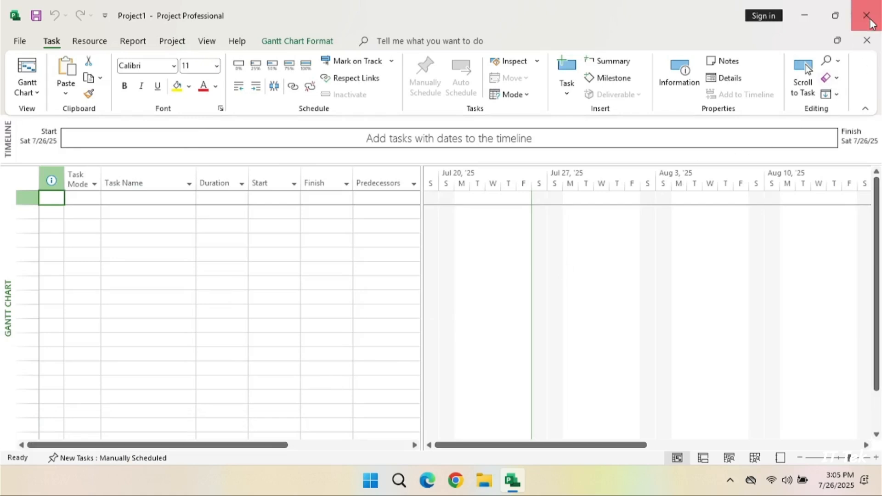